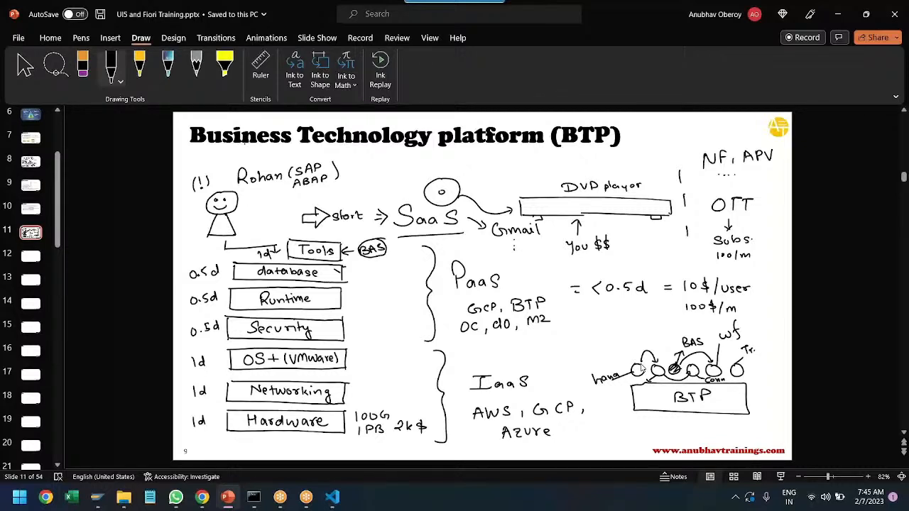
mouse_move(443, 159)
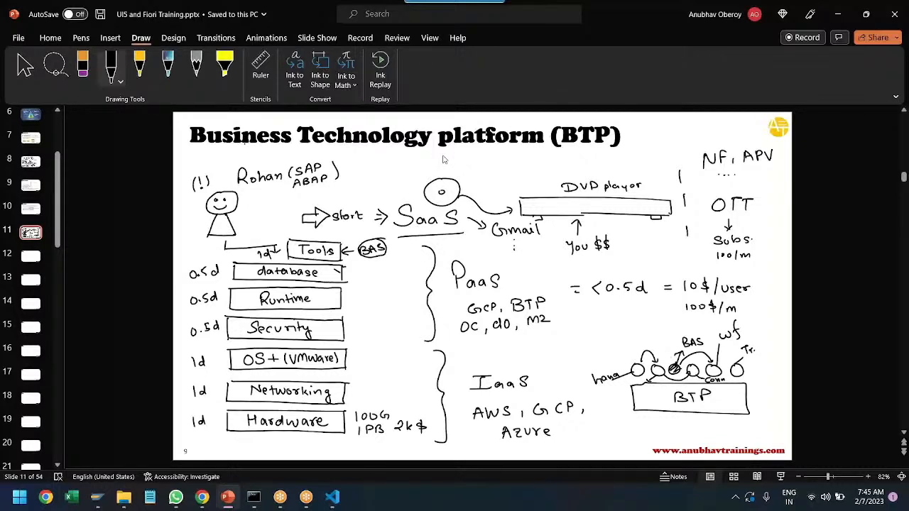
mouse_move(589, 99)
type("Set")
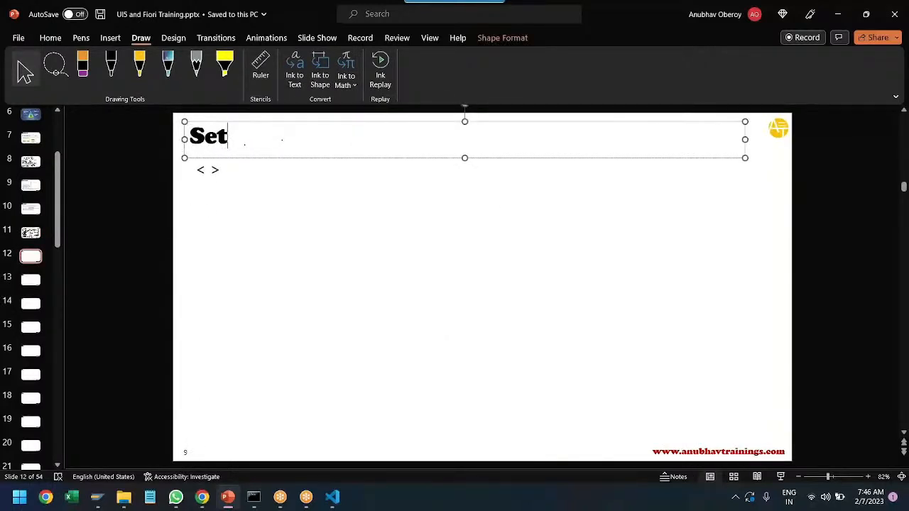
- Finish the title 'Setup BAS' and write '1. Create a trial account on SAP BTP' in the body
type("up BAS")
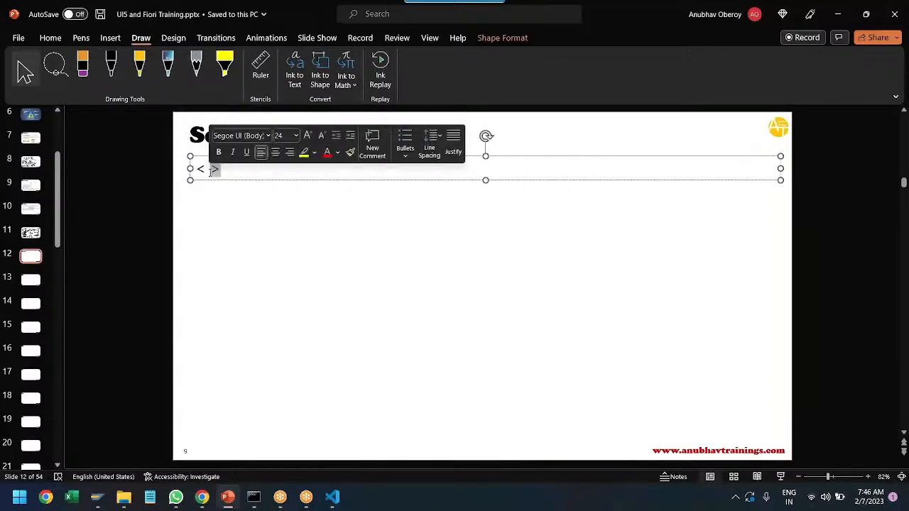
type("1. Cr")
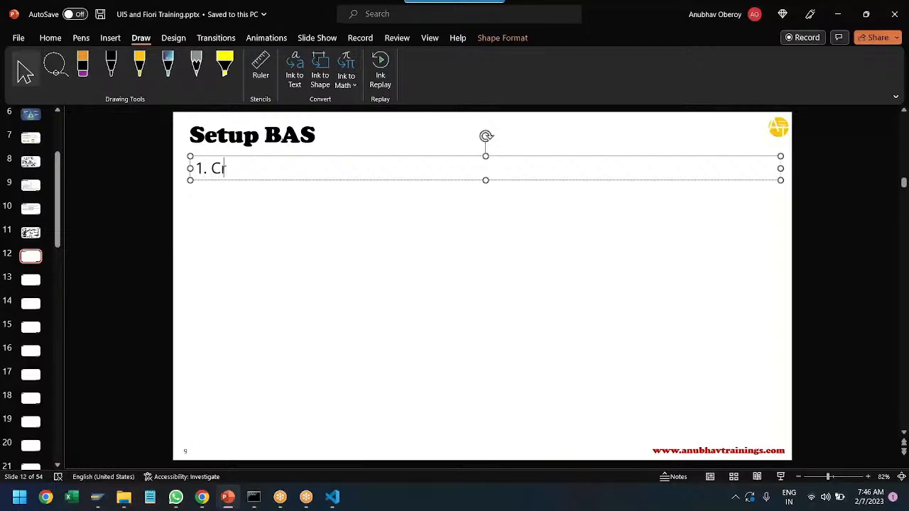
type("eate a tr")
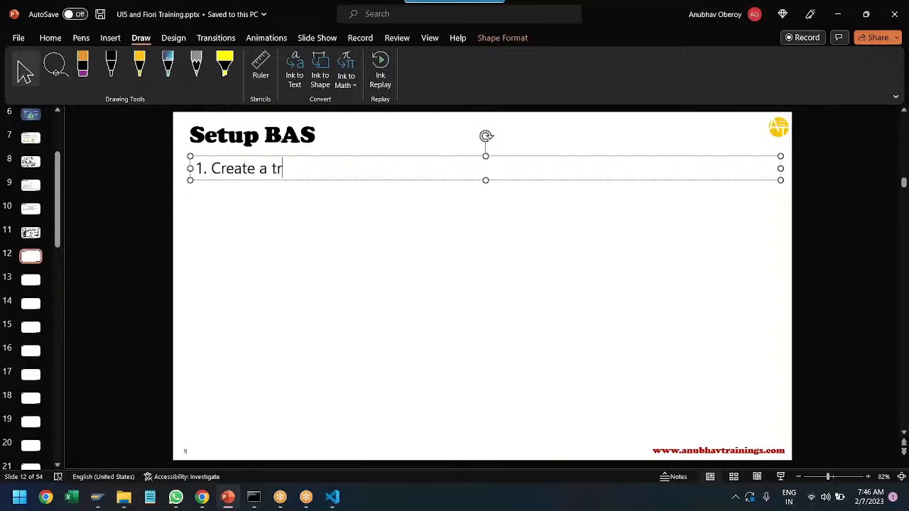
type("ial account o")
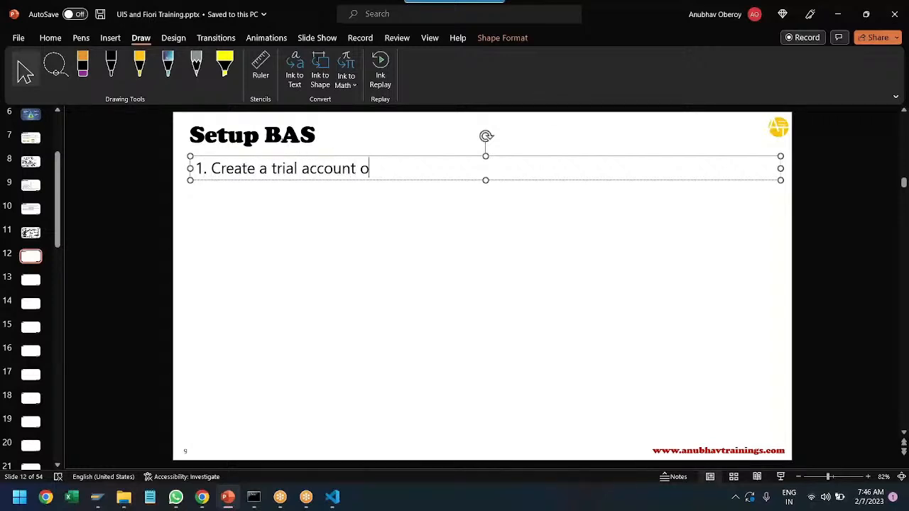
type("n SAP")
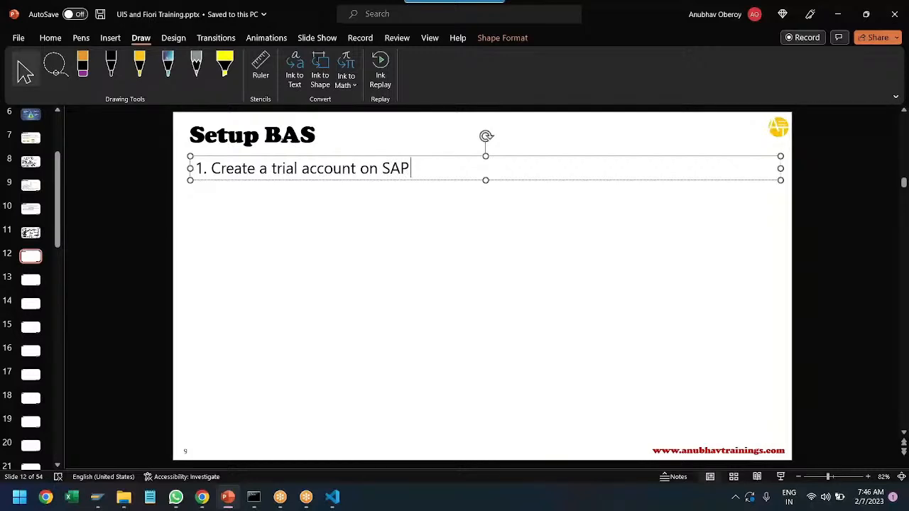
type("BTP")
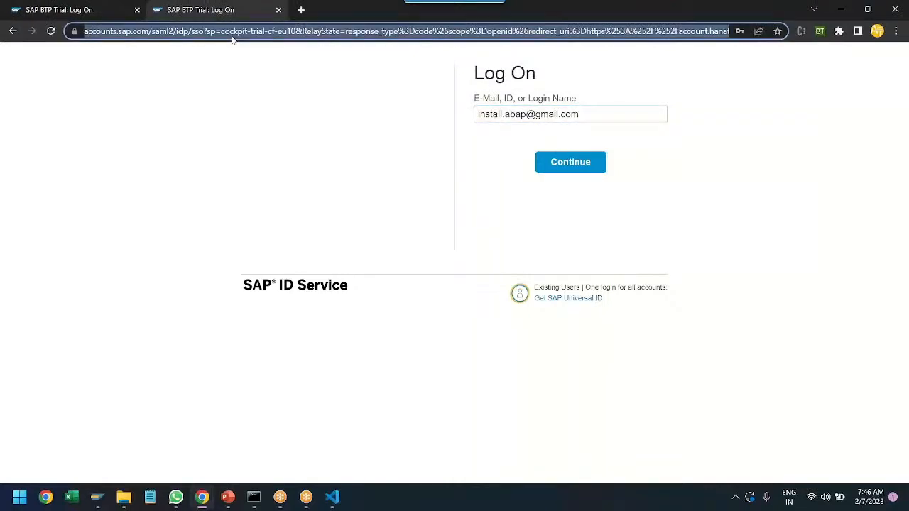
- Copy the link address of the 'Get SAP Universal ID' registration link from the log-on page
left_click(570, 113)
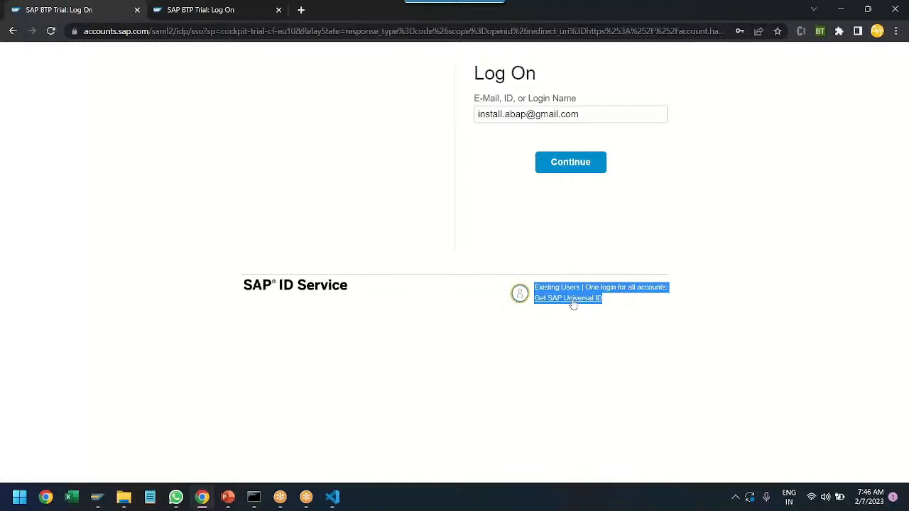
mouse_move(567, 298)
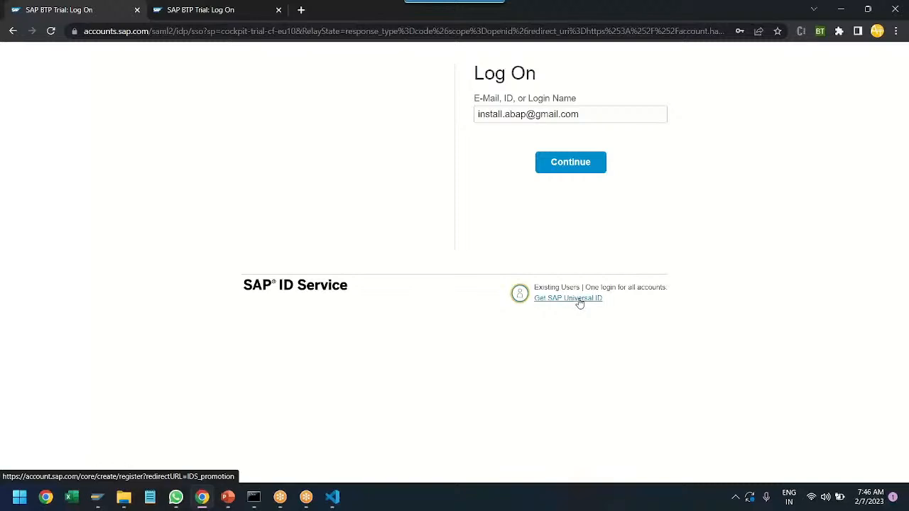
right_click(568, 298)
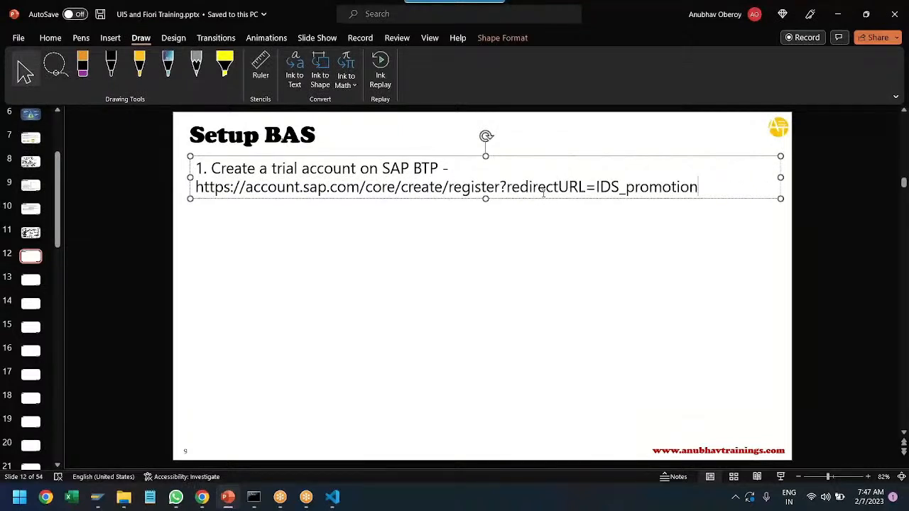
- Paste the registration URL after 'SAP BTP -' in step 1 and let it autoformat as a link
key("enter")
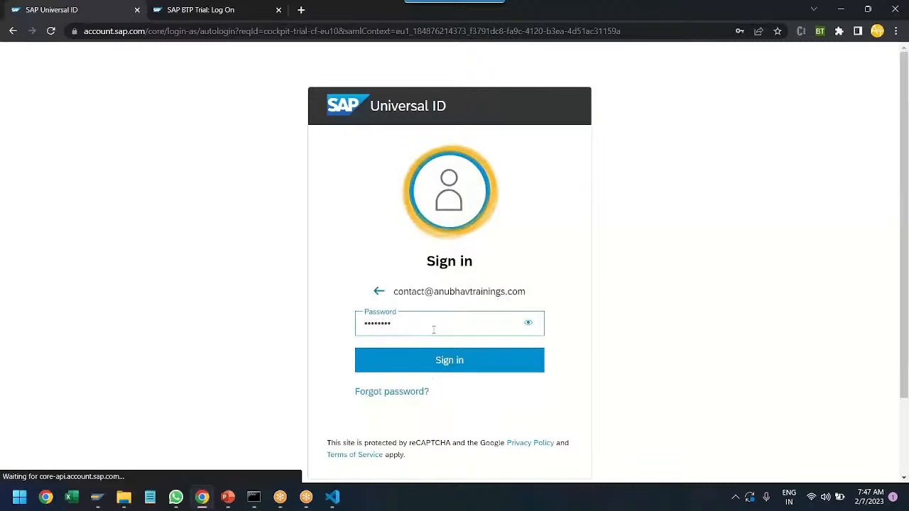
- Sign in to SAP Universal ID with the entered email and password
left_click(449, 361)
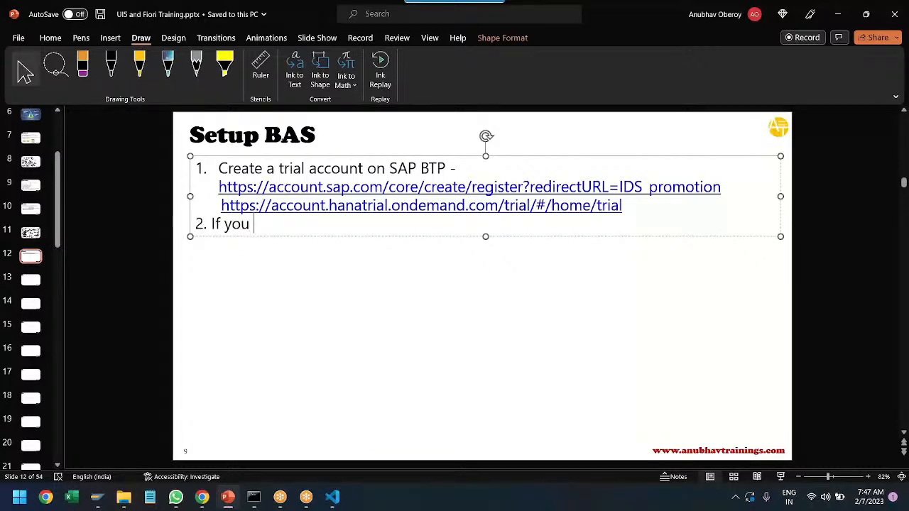
- Write step 2: on first use choose to create a BTP account, using the US (East VA) data center
type("using it")
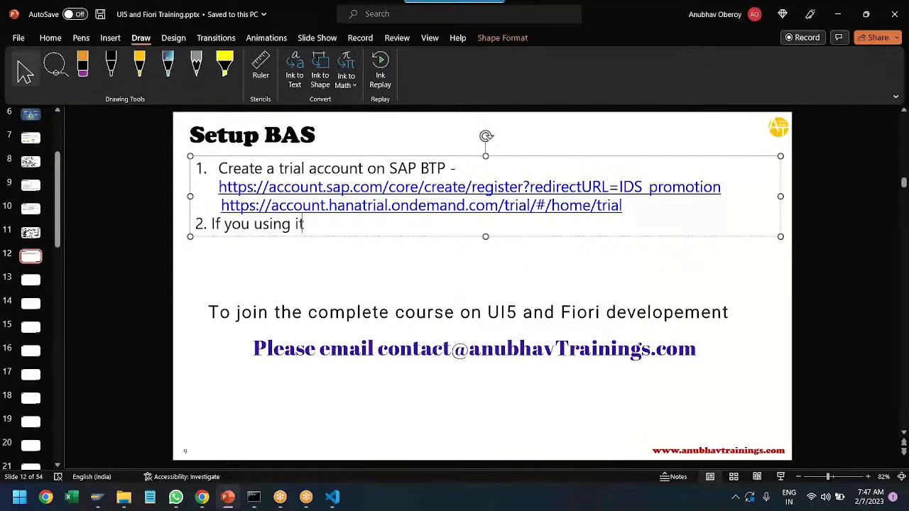
type("first time,")
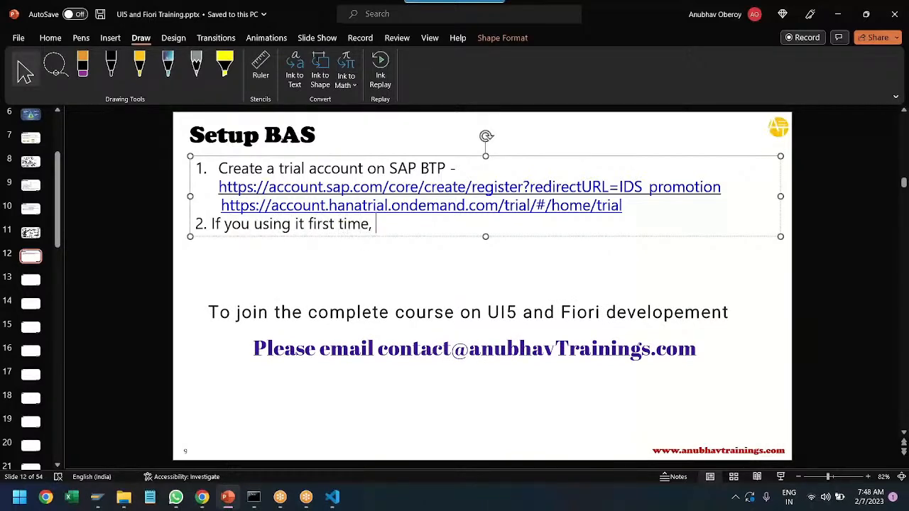
type("it will ask data c")
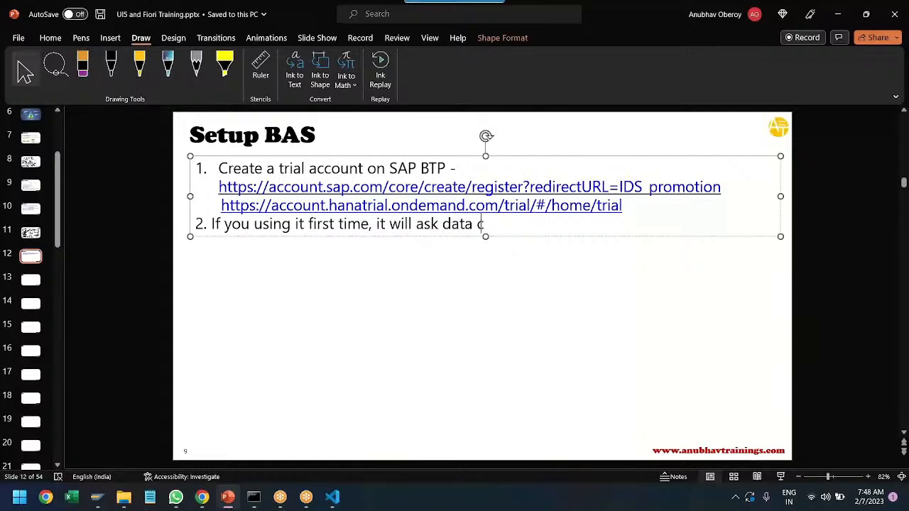
type("enter to cho")
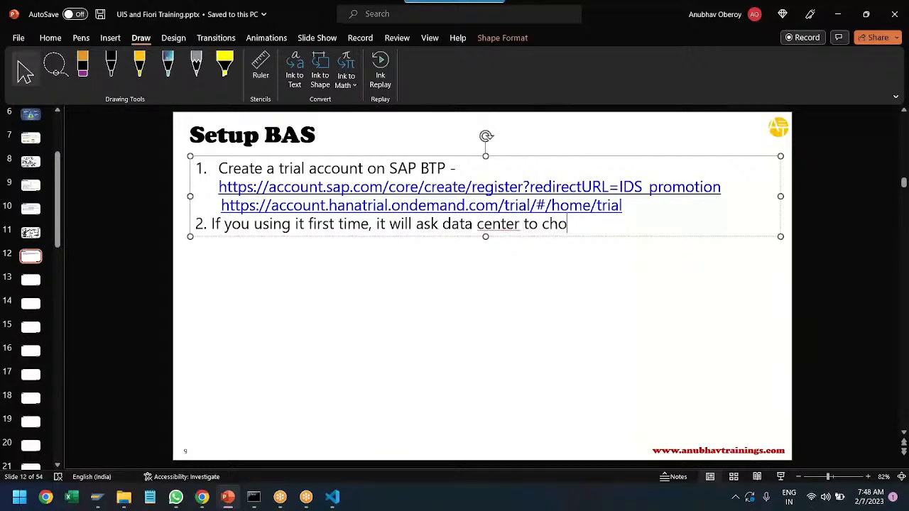
type("ose to create B")
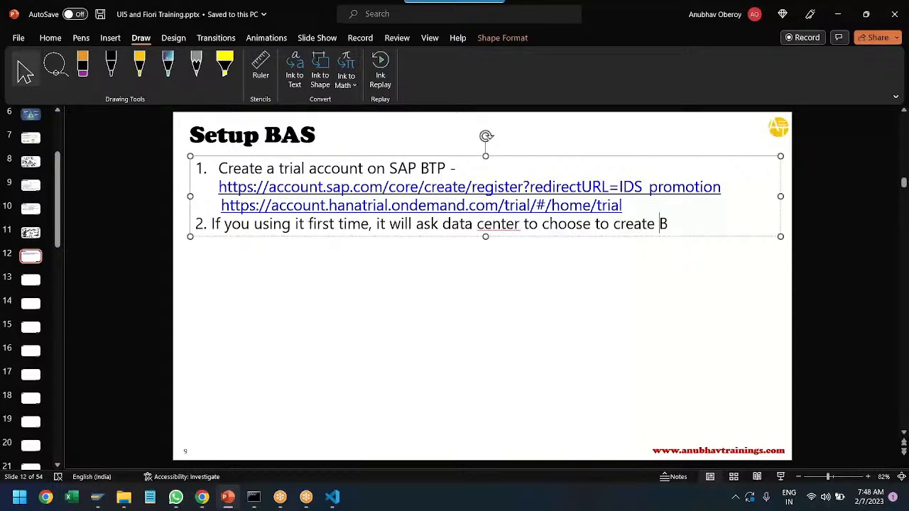
type("TP account")
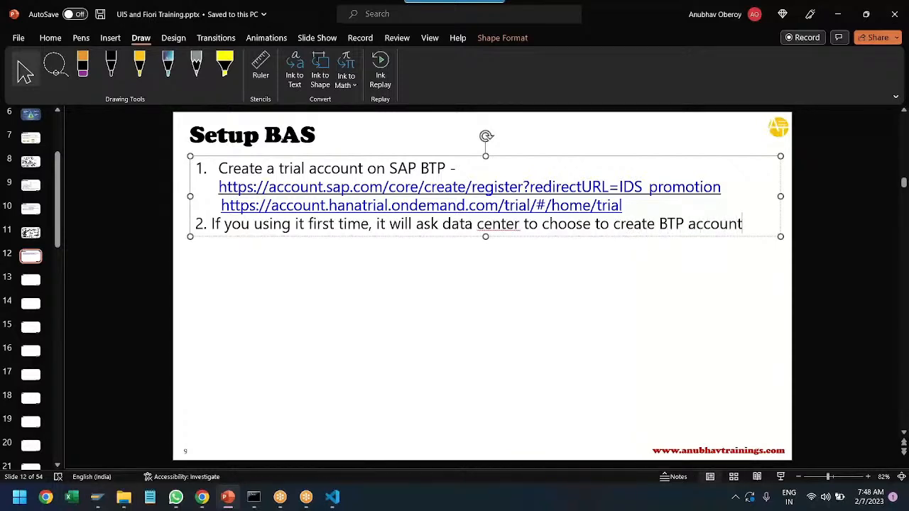
type(", Please us")
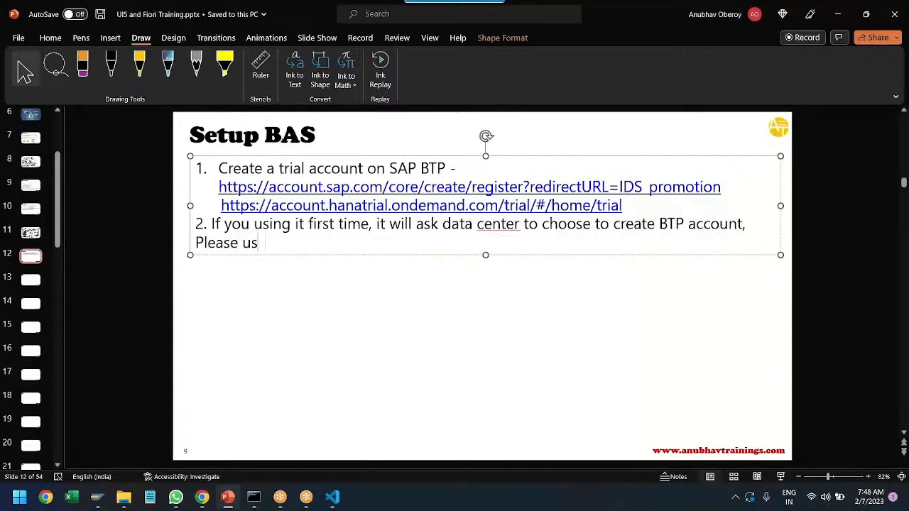
type("e US")
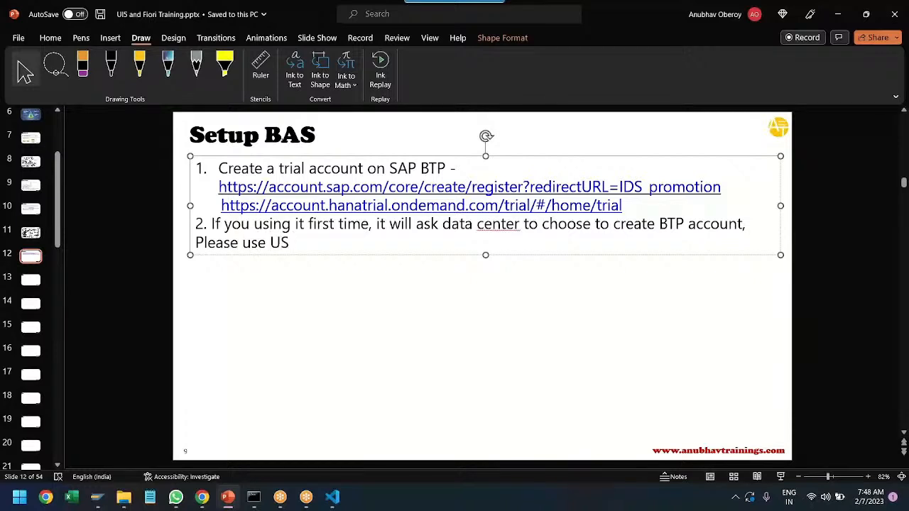
type("(VA_)")
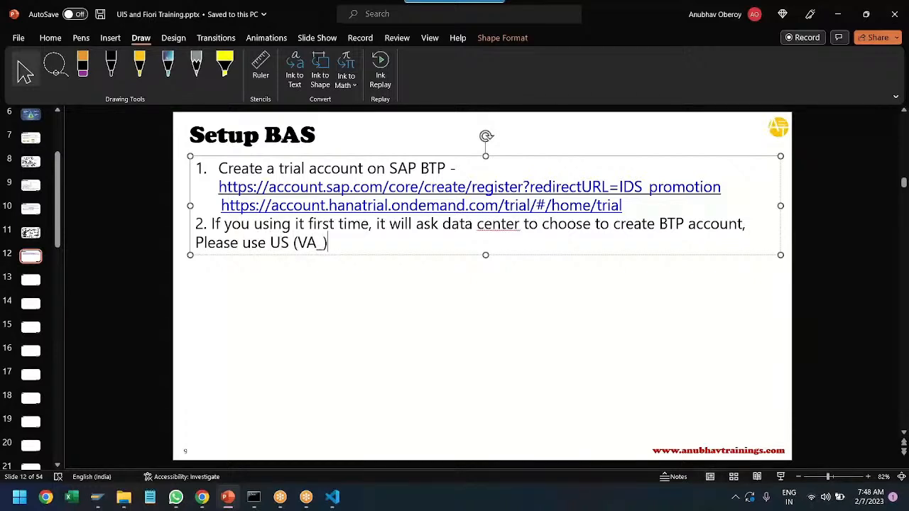
type("East")
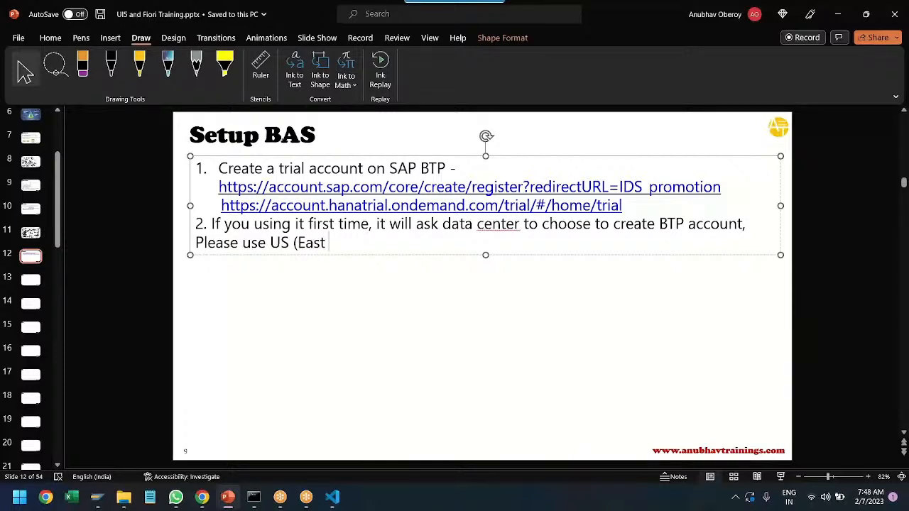
type("VA)")
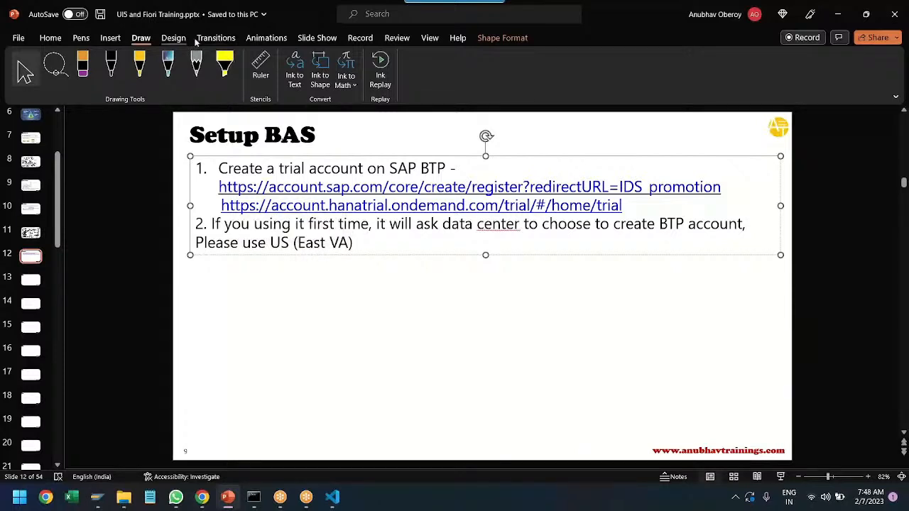
left_click(378, 312)
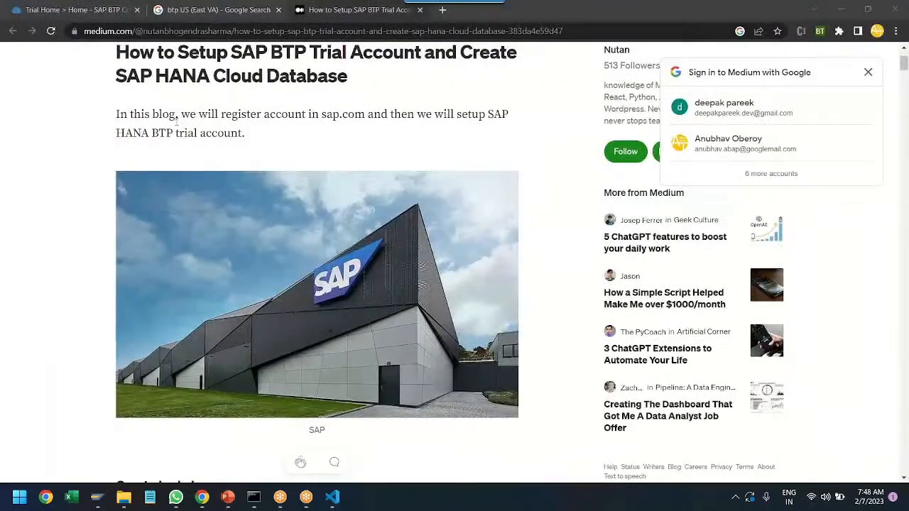
- Scroll the Medium guide to its region-selection step choosing US East (VA) – AWS, dismissing the Google prompt
scroll("down", 3)
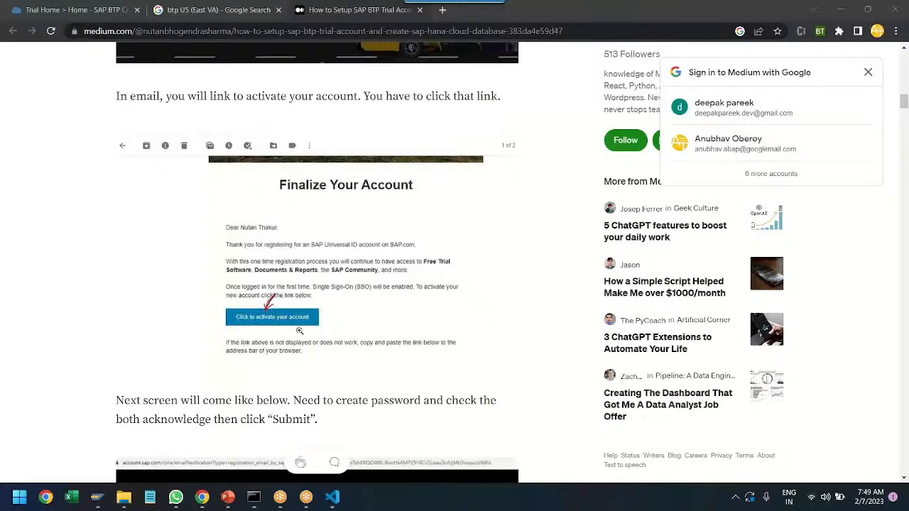
scroll("down", 3)
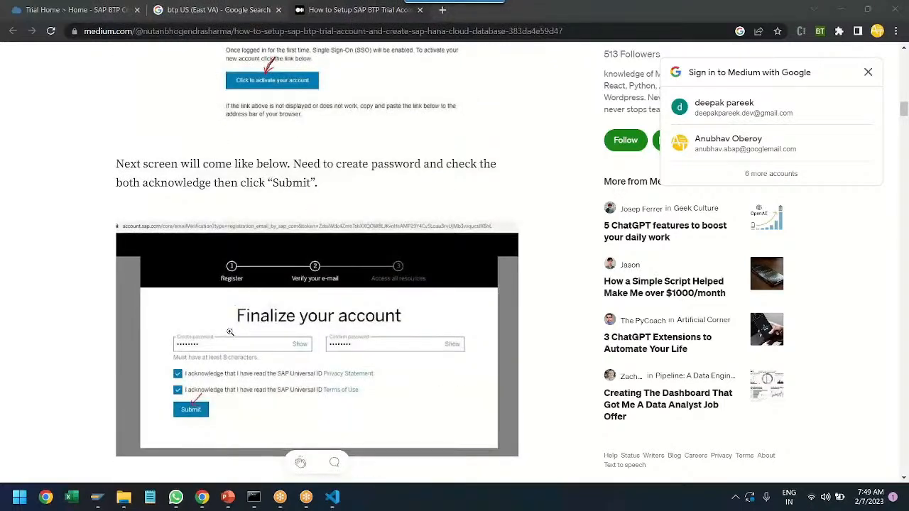
mouse_move(327, 357)
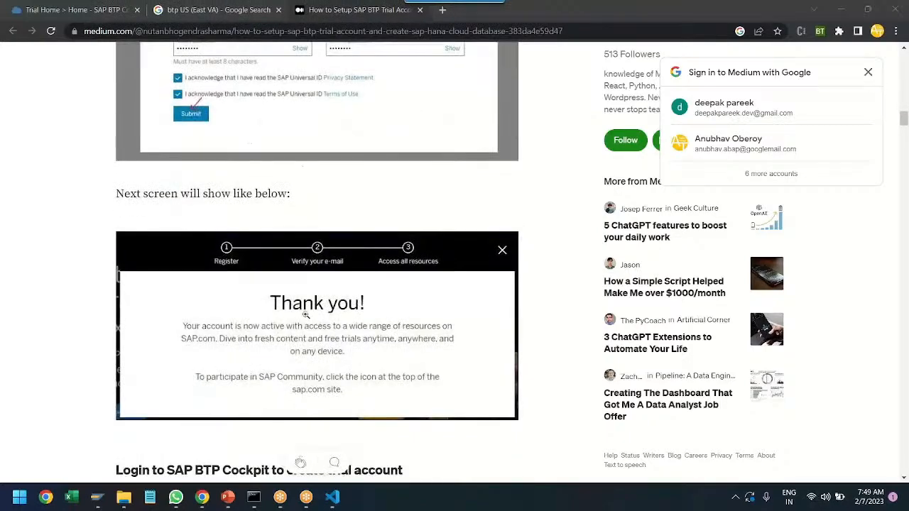
scroll("down", 3)
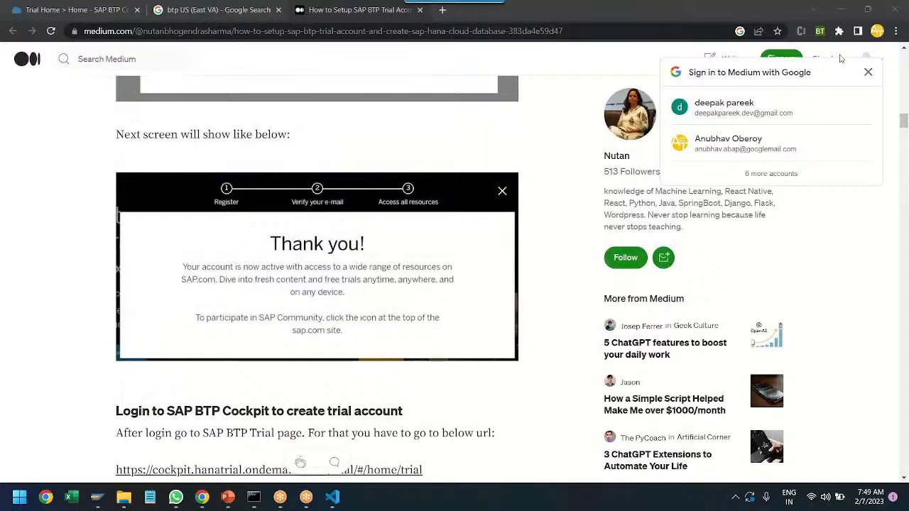
left_click(868, 71)
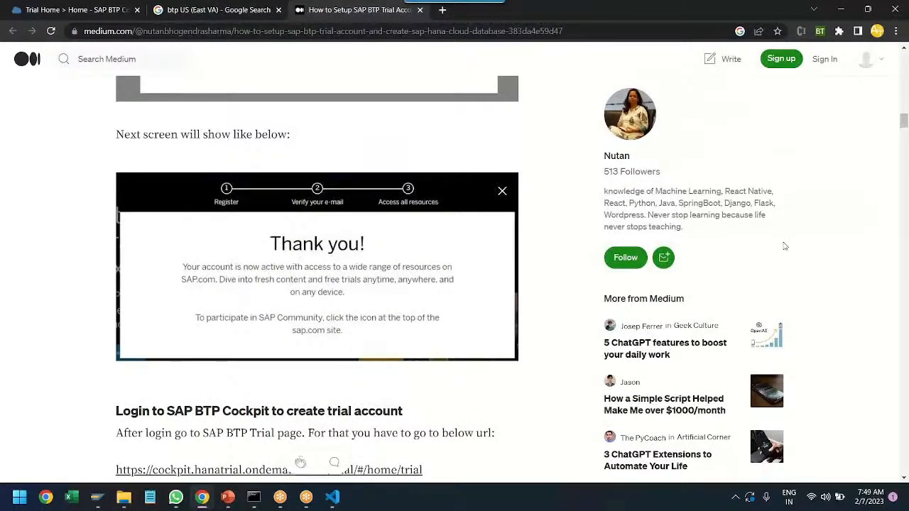
scroll("down", 3)
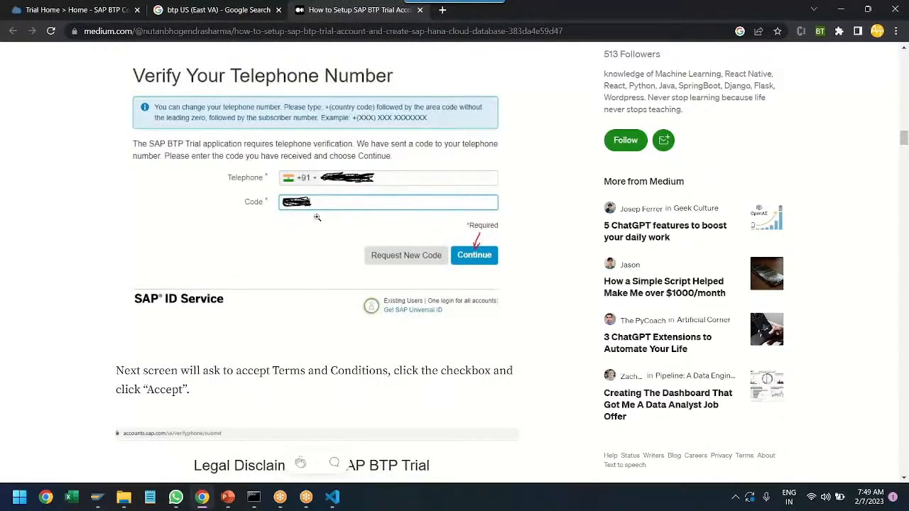
scroll("down", 3)
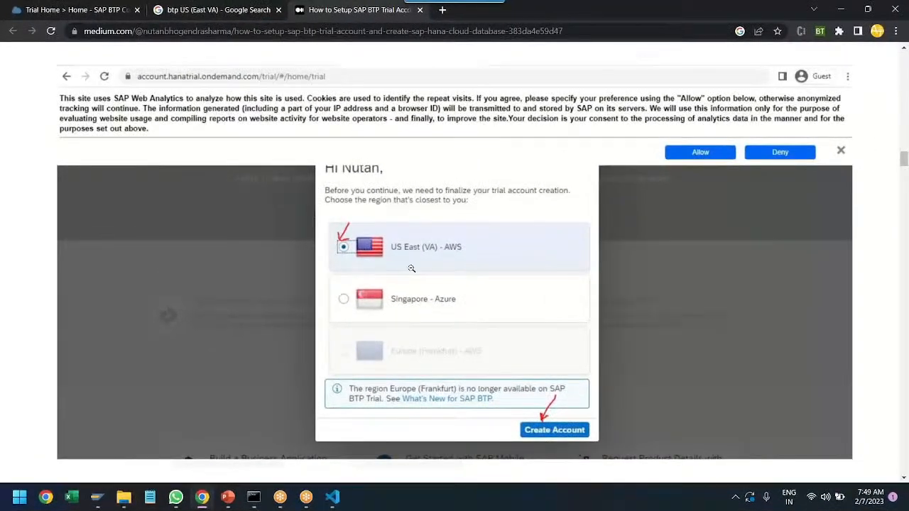
mouse_move(317, 384)
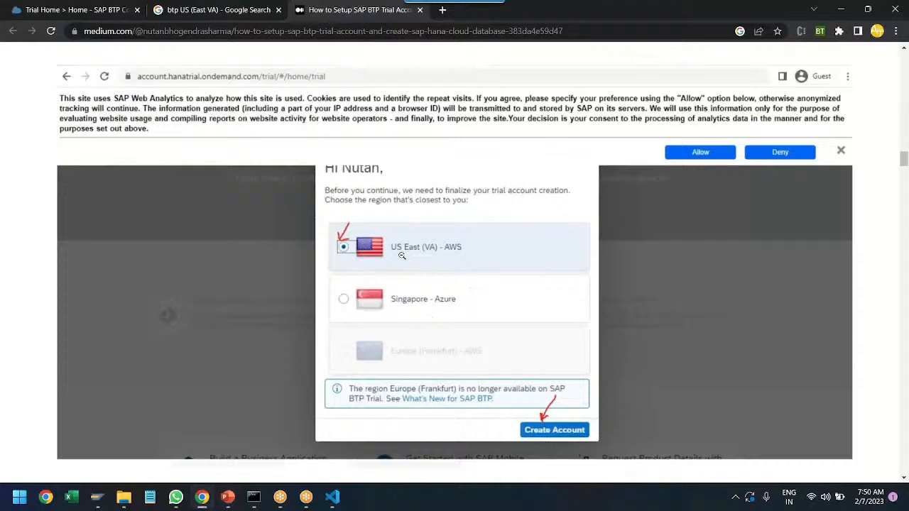
mouse_move(420, 256)
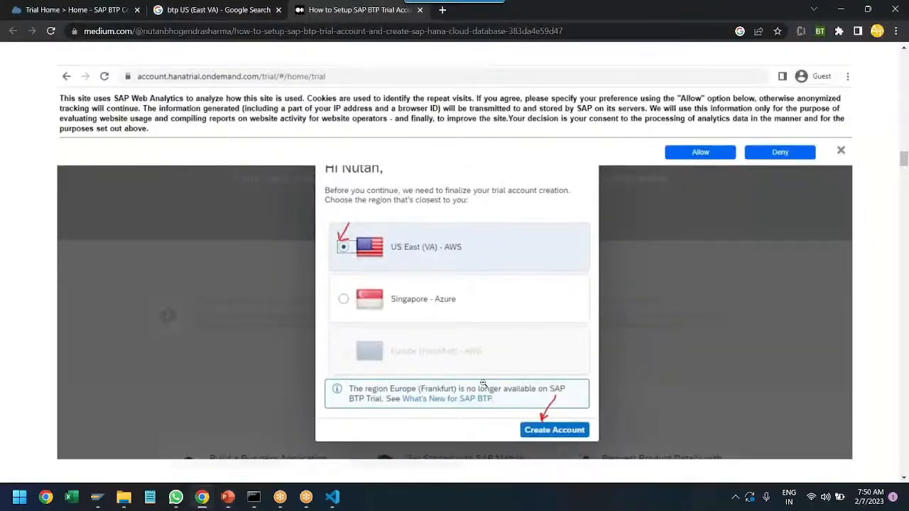
scroll("down", 3)
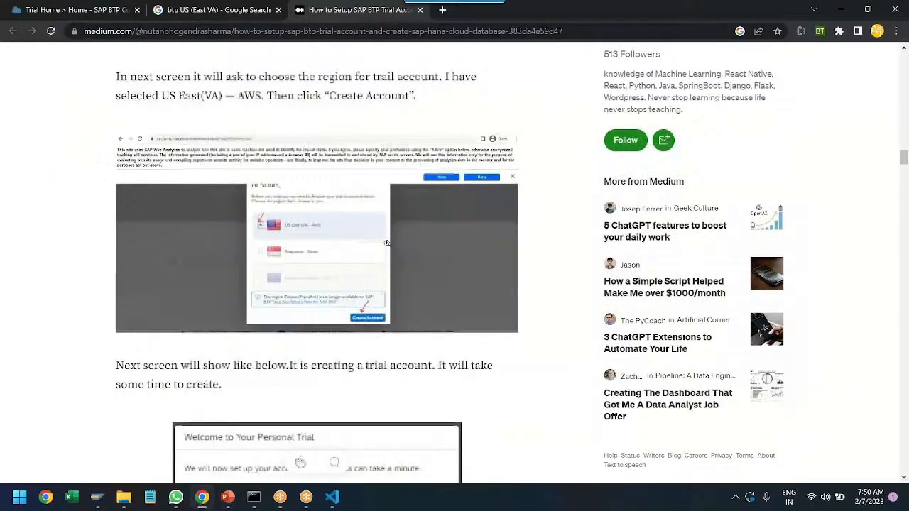
- Append the Medium BTP-trial-setup article URL after ' - ' at the end of point 2
scroll("down", 3)
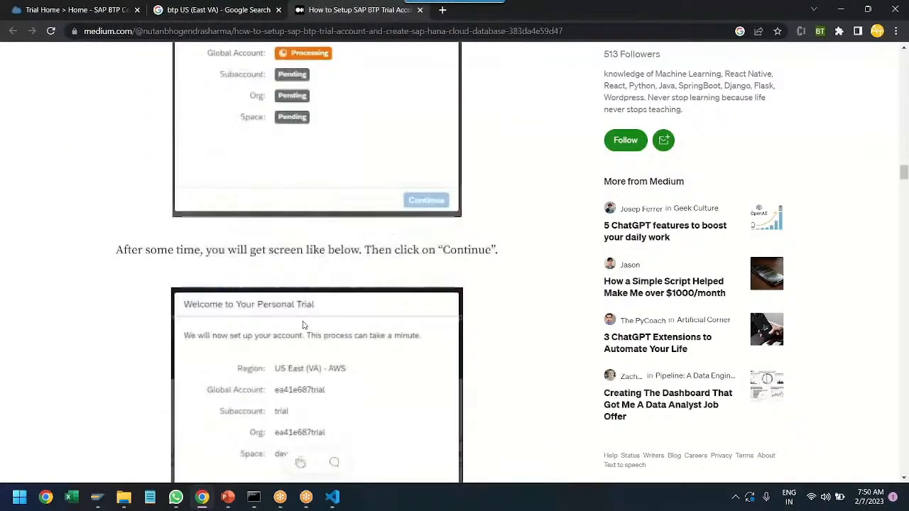
scroll("down", 3)
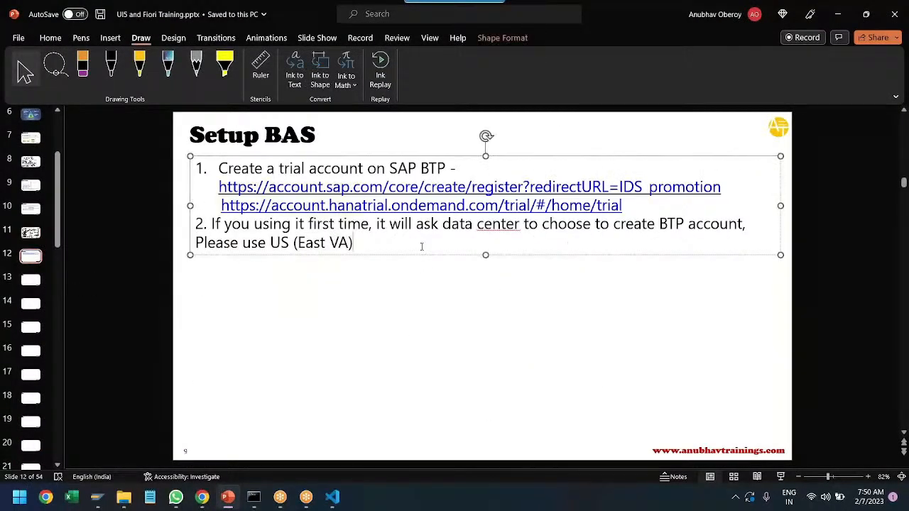
type("- https://medium.com/@nutanbhogendrasharma/how-to-setup-sap-btp-trial-account-and-create-sap-hana-cloud-database-383da4e59d47")
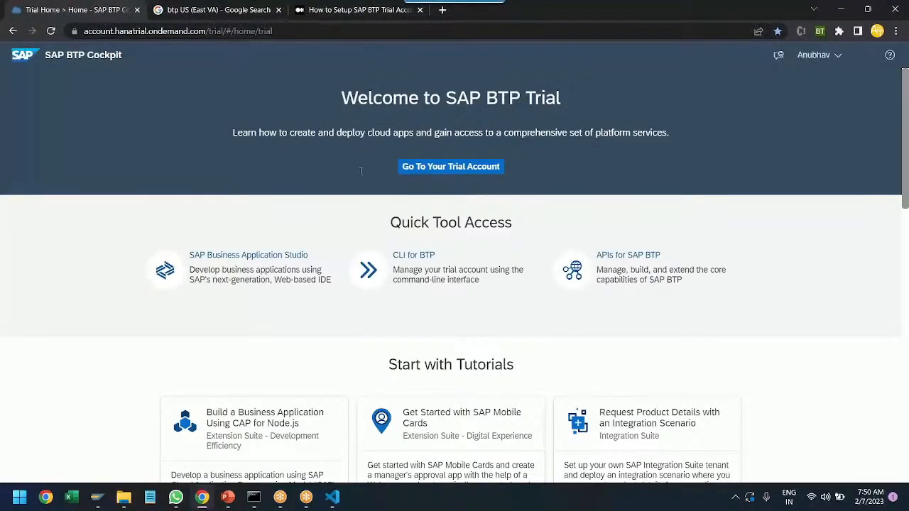
mouse_move(348, 239)
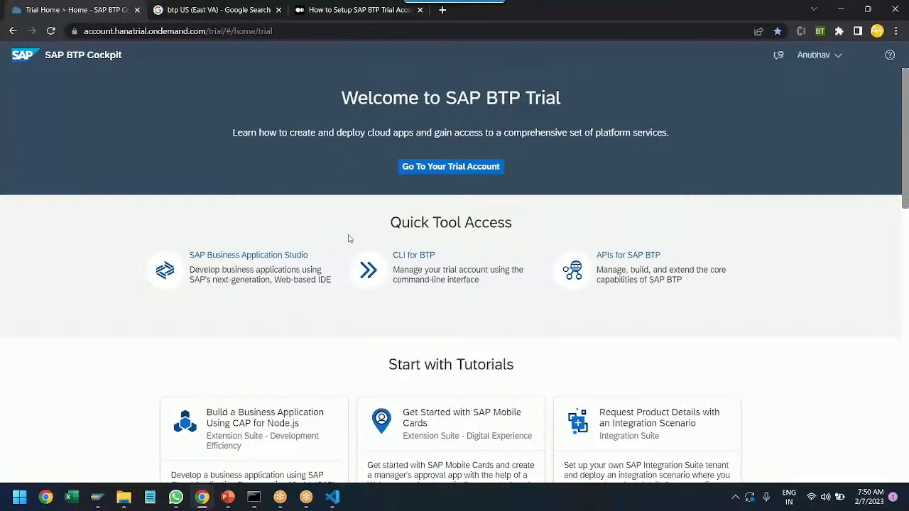
mouse_move(560, 331)
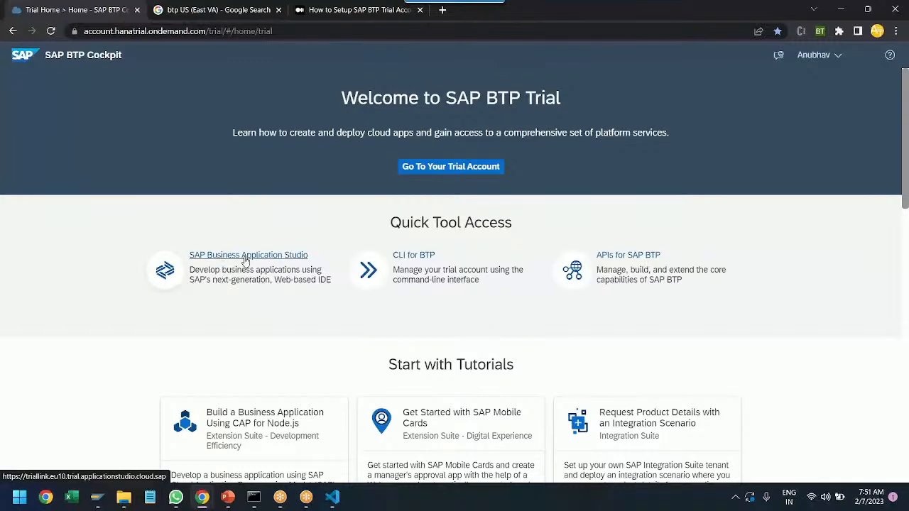
- Launch SAP Business Application Studio from Quick Tool Access on the BTP Trial welcome page
left_click(247, 256)
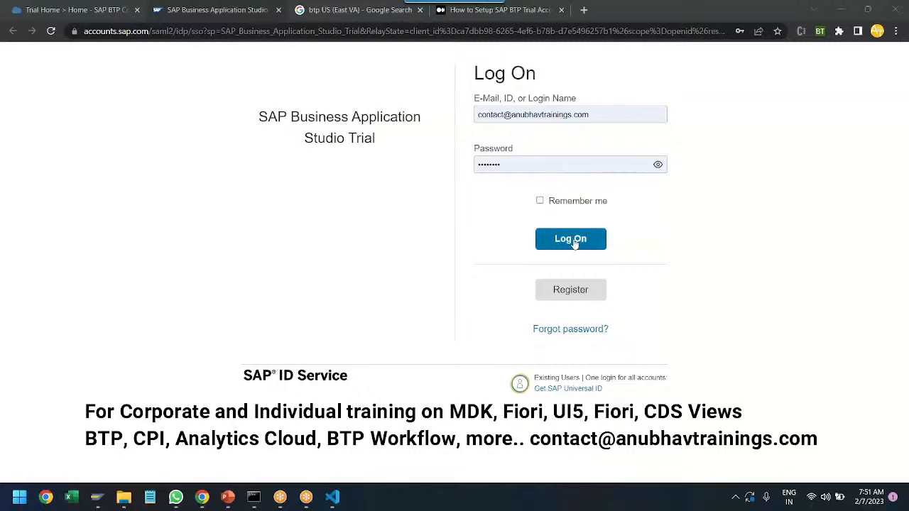
- Log on to the Business Application Studio trial with the pre-filled e-mail and password
left_click(570, 238)
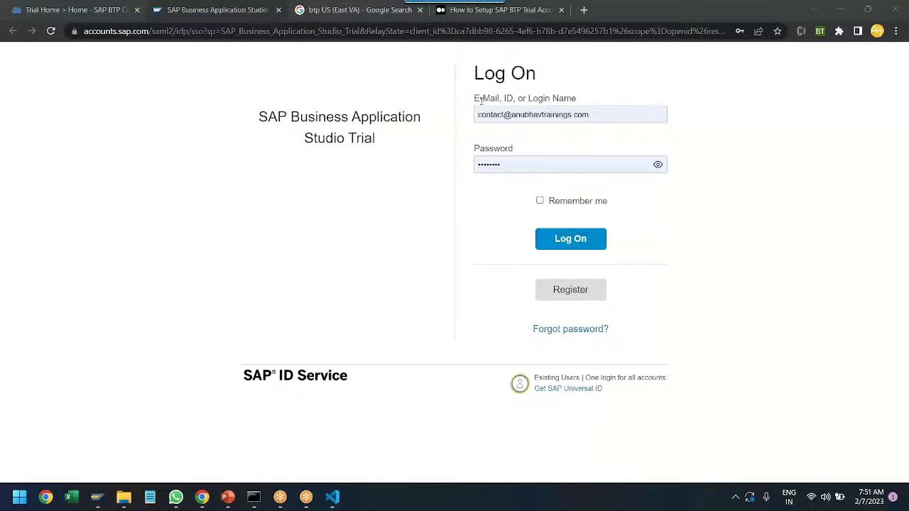
mouse_move(667, 56)
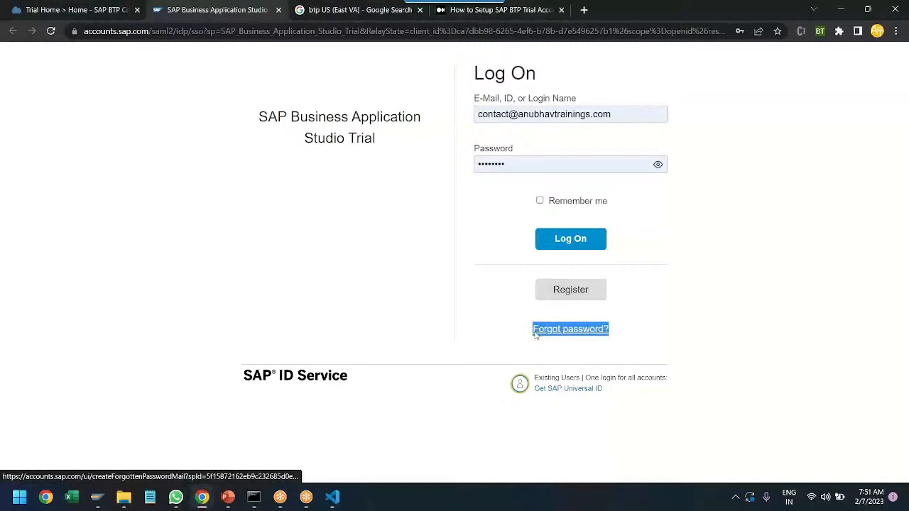
mouse_move(466, 325)
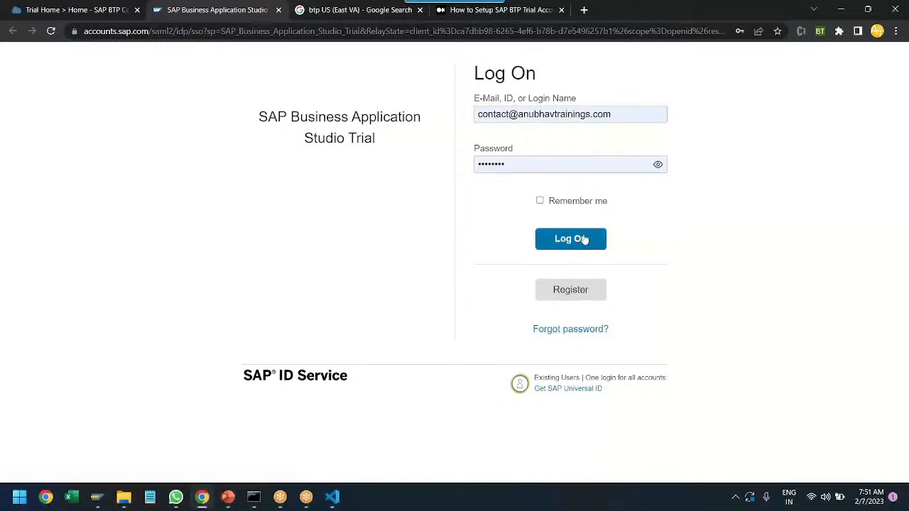
left_click(571, 238)
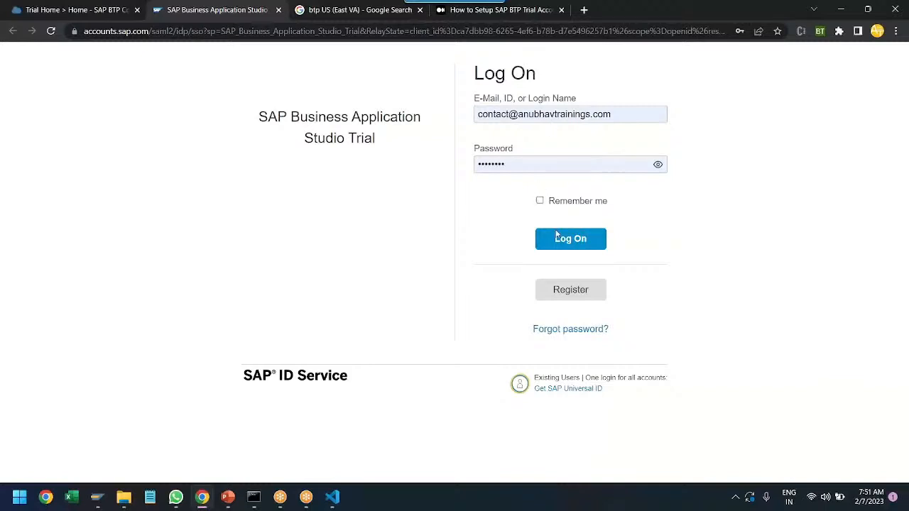
left_click(571, 239)
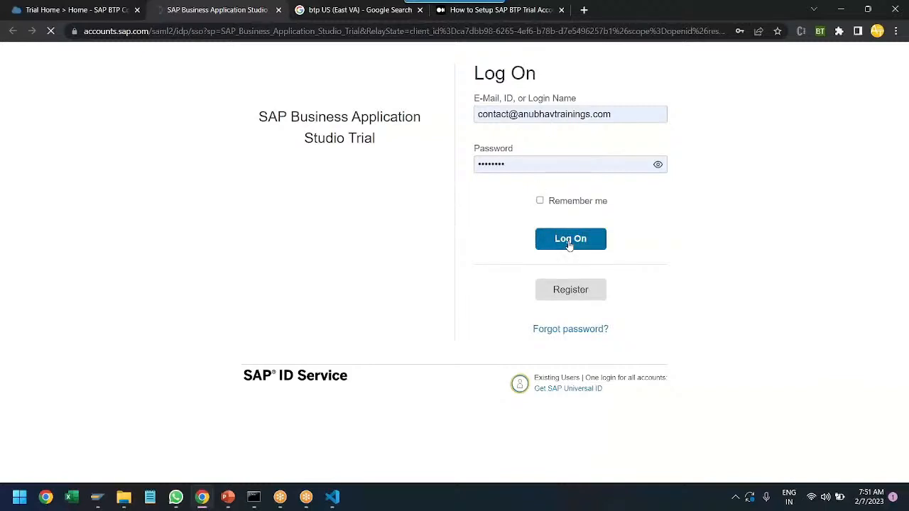
left_click(571, 239)
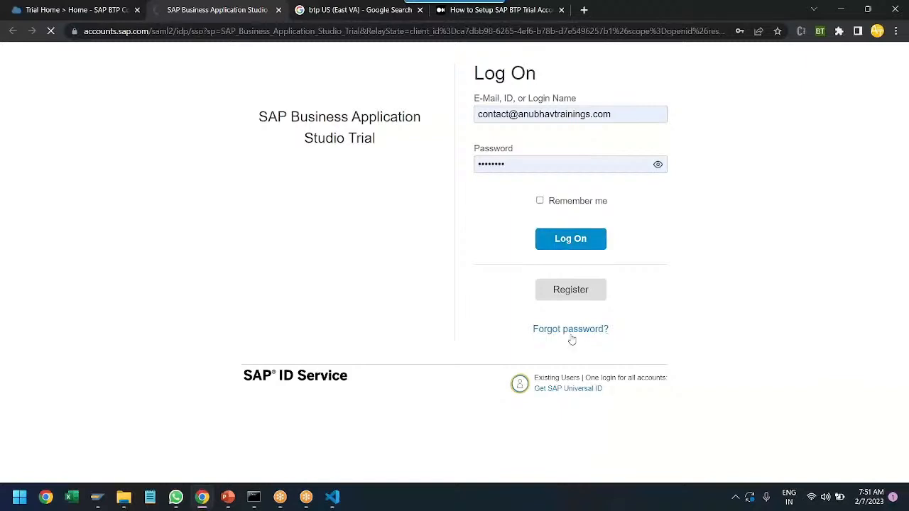
mouse_move(571, 329)
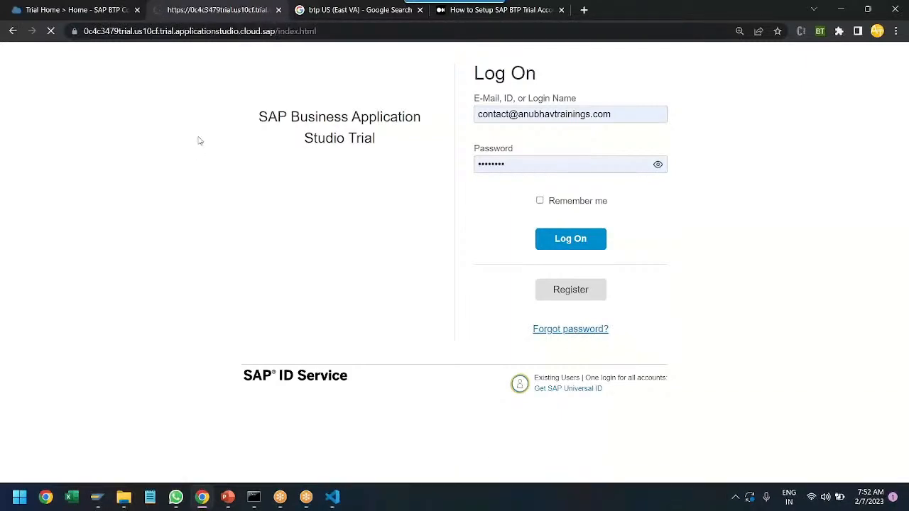
left_click(570, 238)
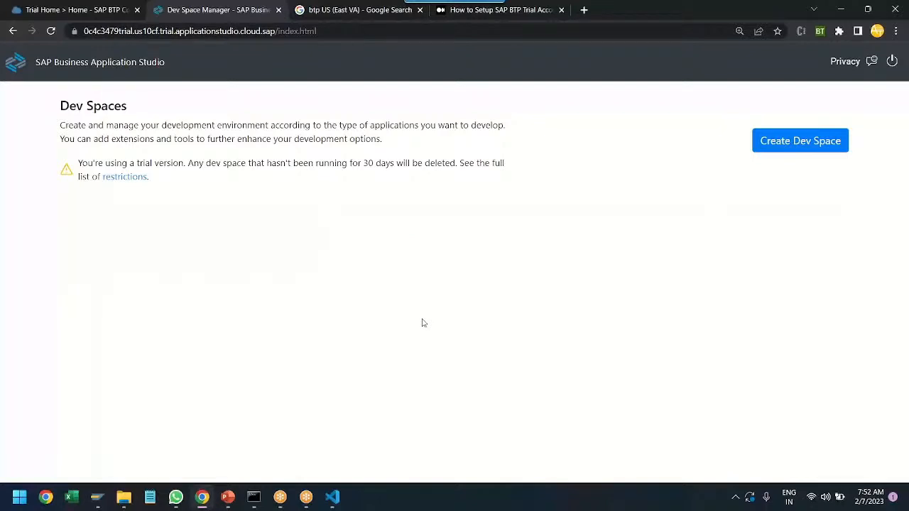
mouse_move(219, 236)
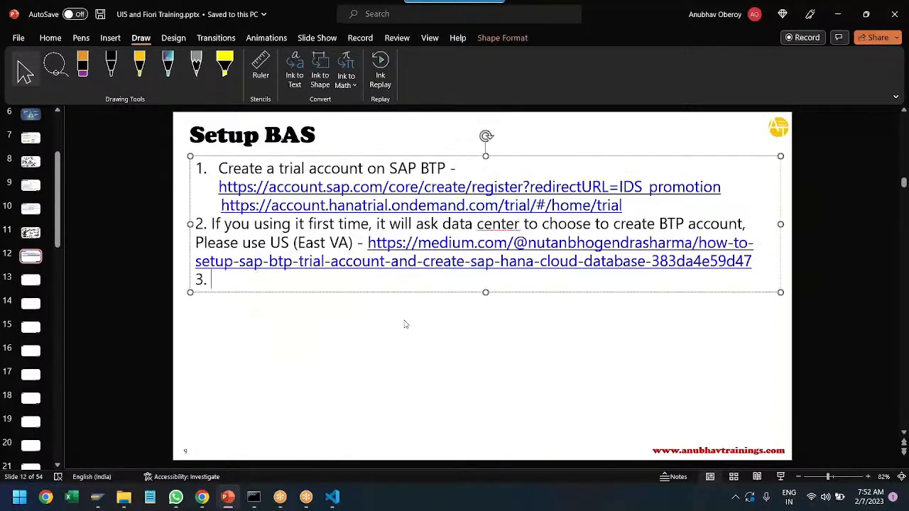
- Begin step 3 on the slide describing a dev space, starting with 'A dev'
type("A dev space is a private space for a d")
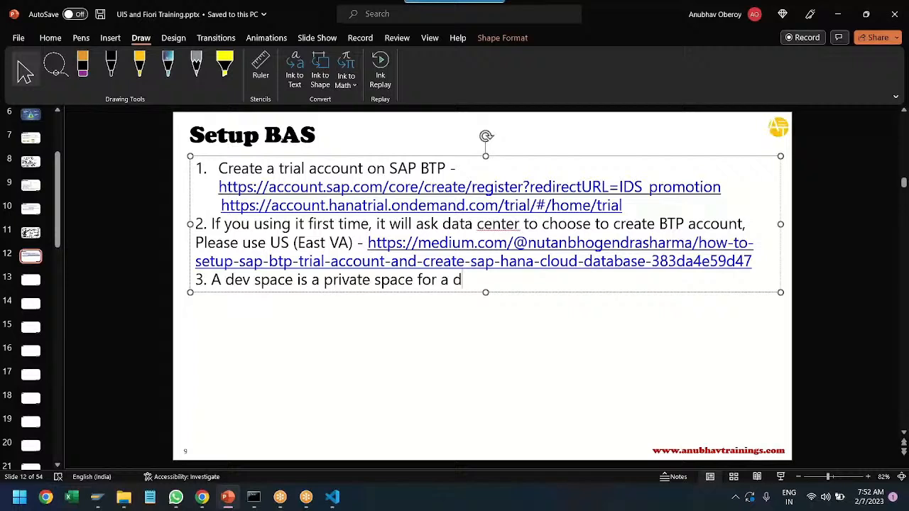
- Write point 3: each developer develops apps in its own isolated environment as an advantage
type("eveloper, in this space developer")
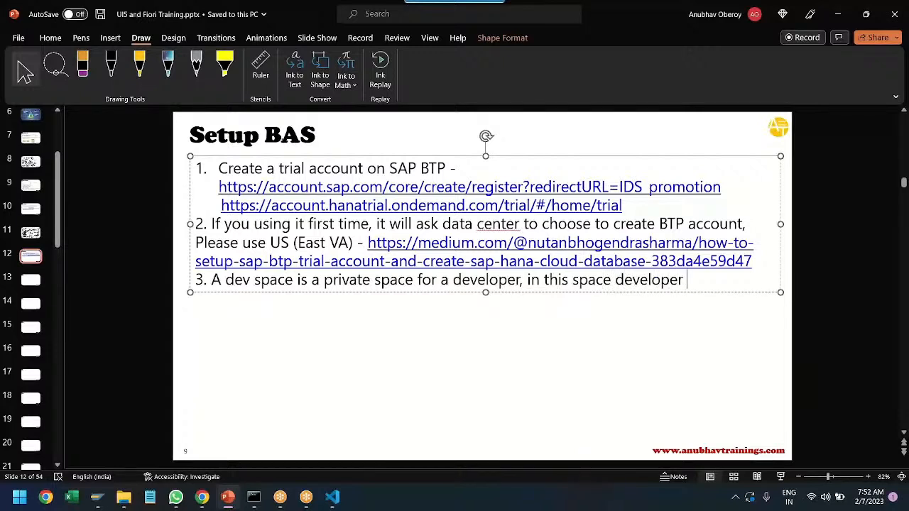
type("develops application with")
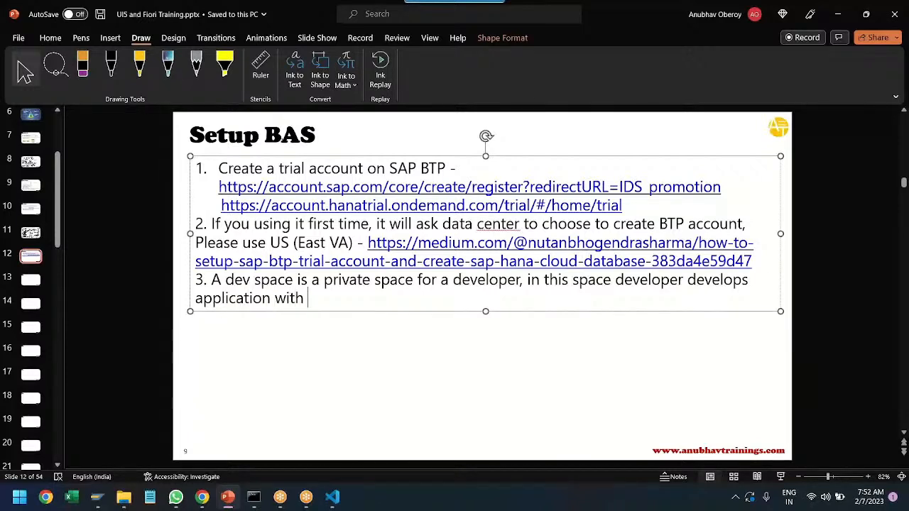
type("its own envi")
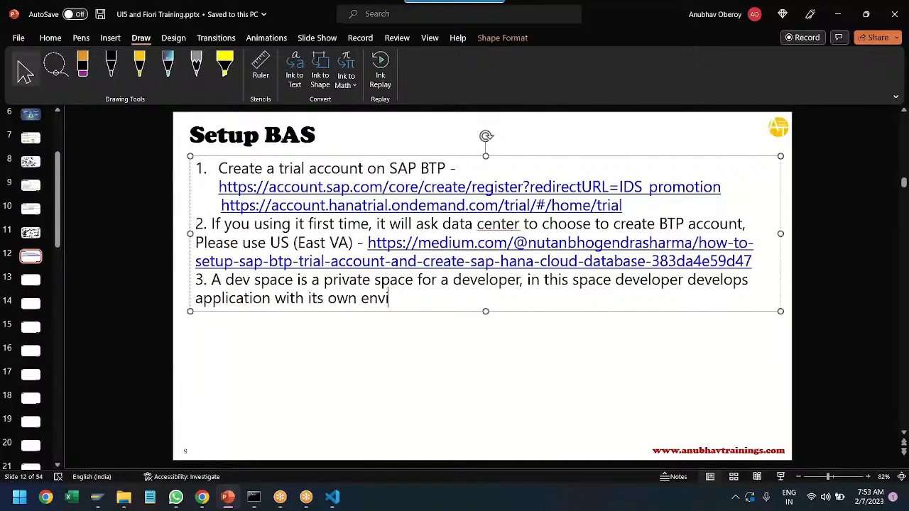
type("ornm")
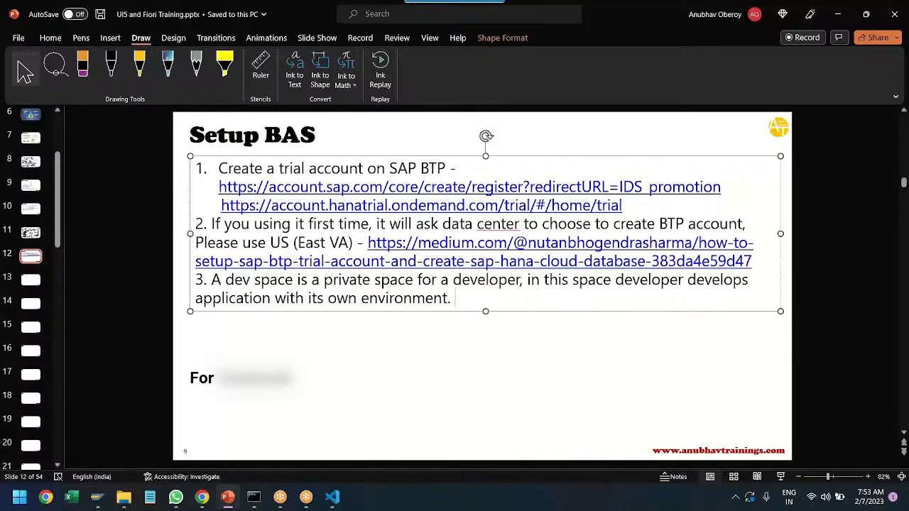
type("isolation is the a")
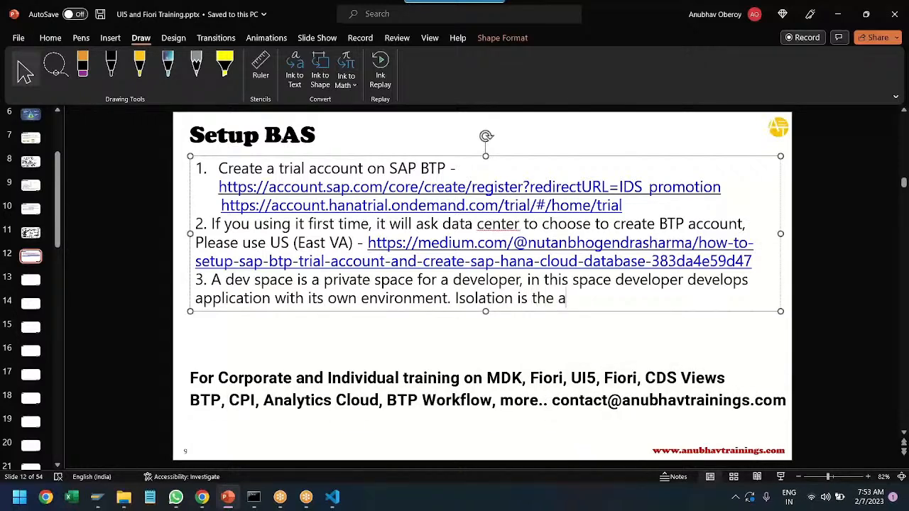
type("dva")
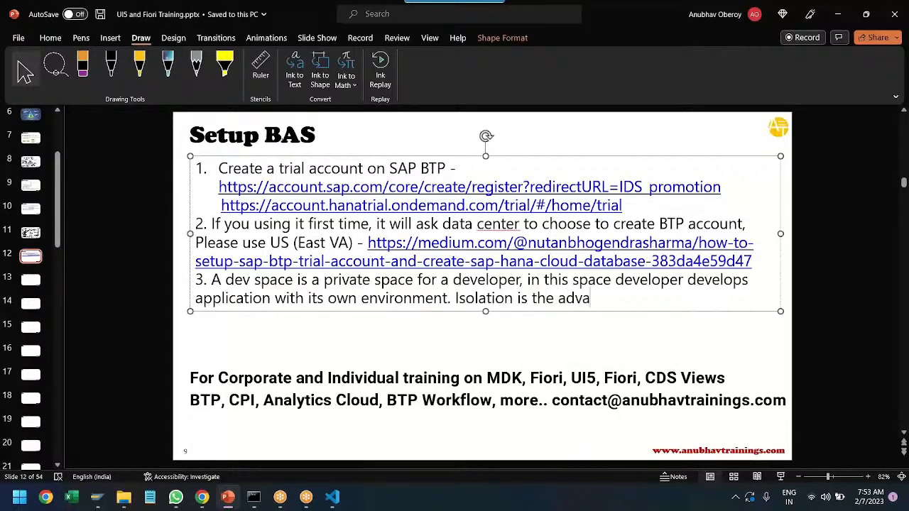
type("ntage.")
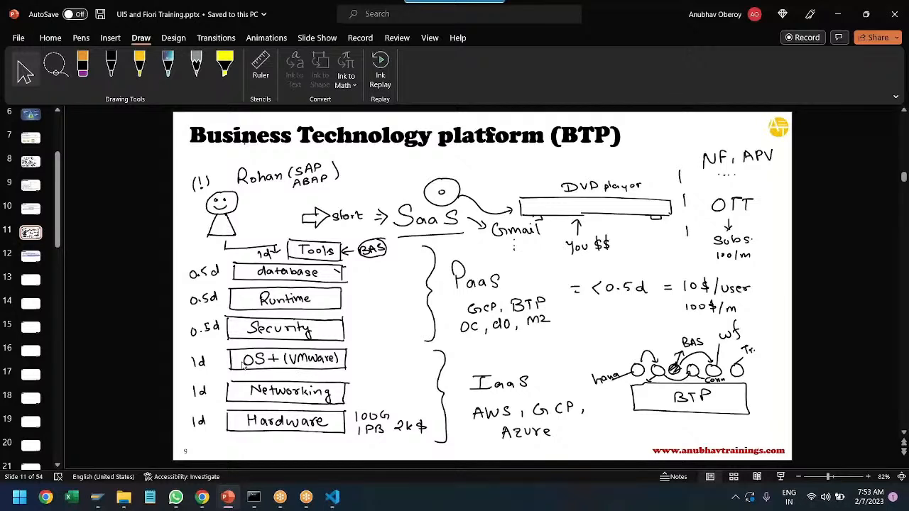
mouse_move(376, 358)
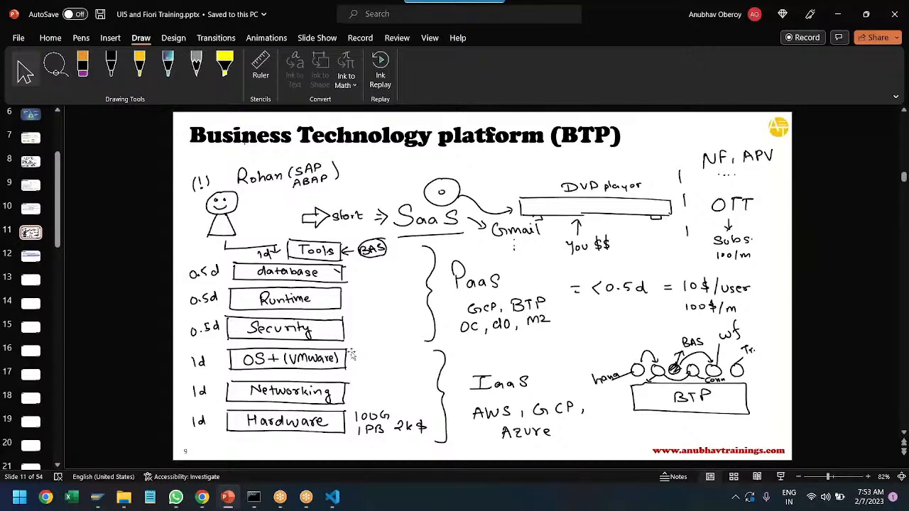
mouse_move(318, 366)
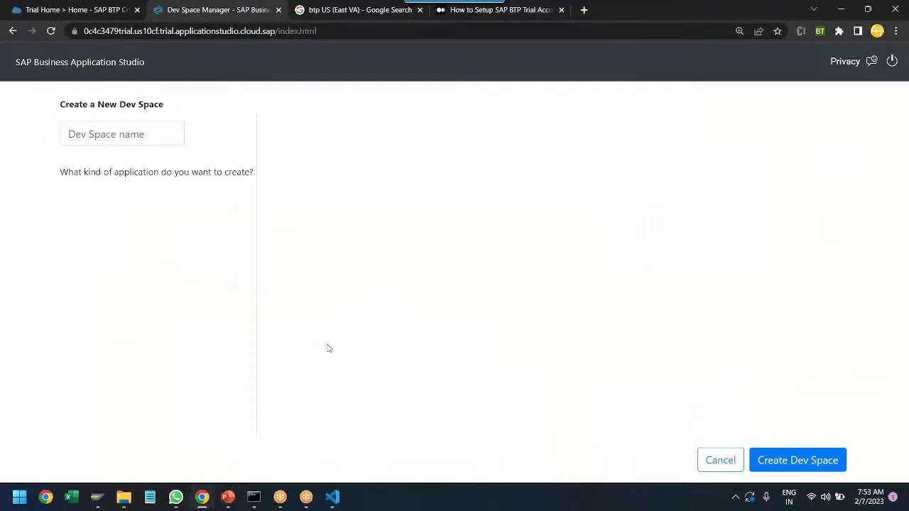
- Name the dev space AnubhavFiori, choose SAP Fiori as application type, and create it
left_click(123, 134)
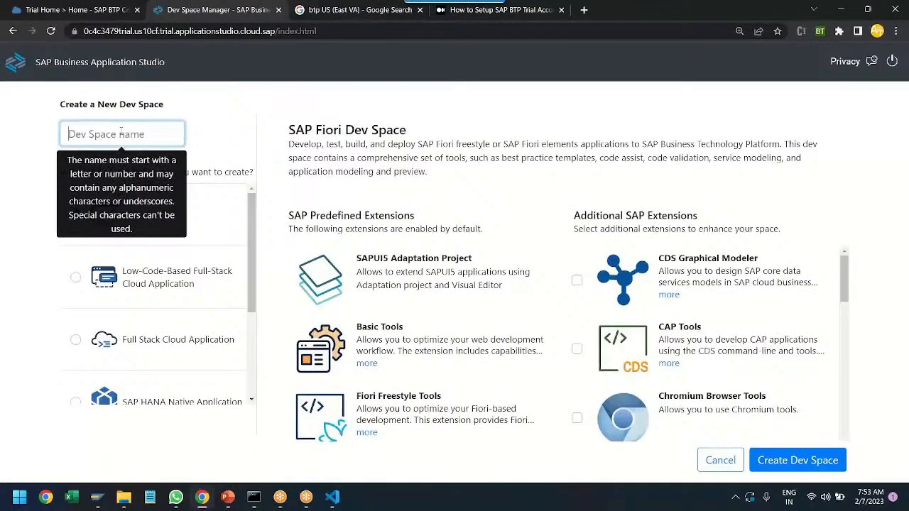
type("AnubhavFiori")
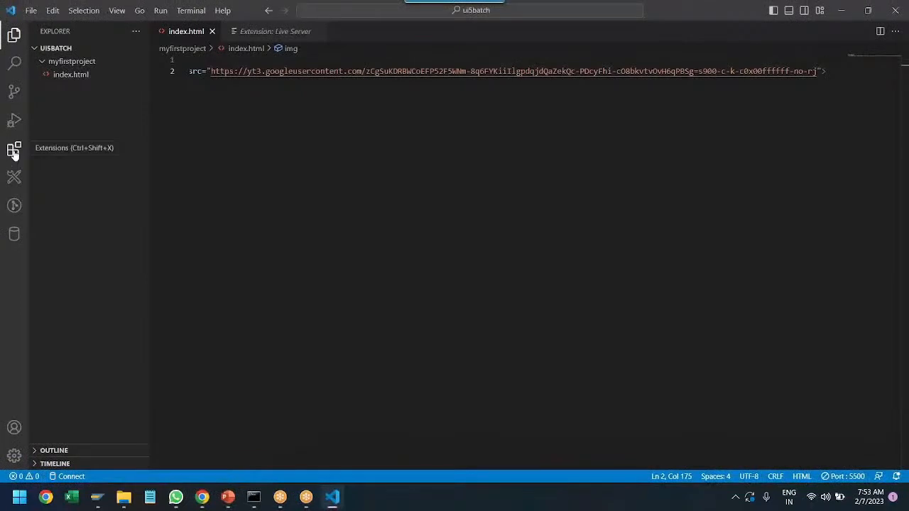
left_click(15, 148)
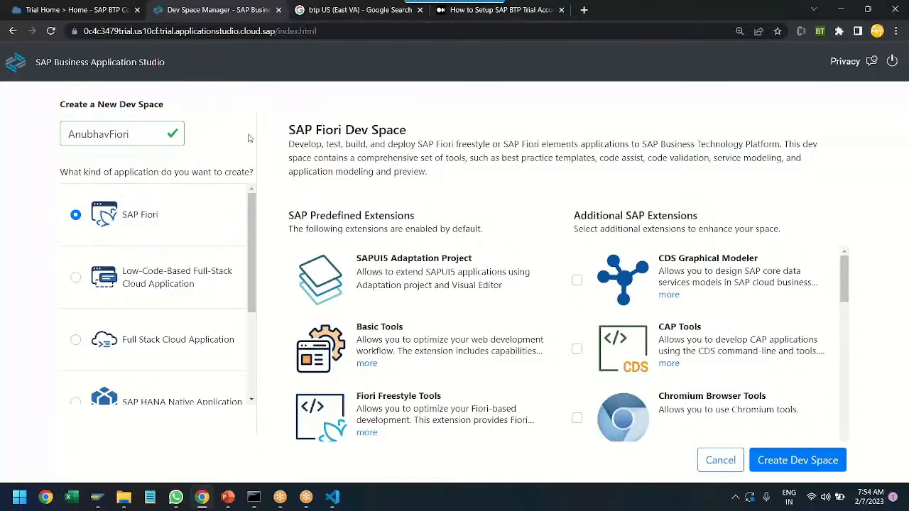
mouse_move(783, 452)
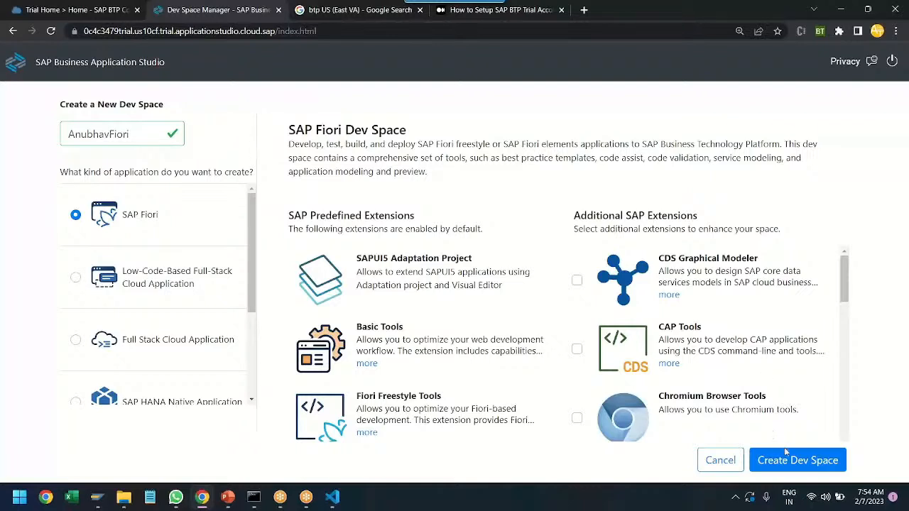
left_click(797, 460)
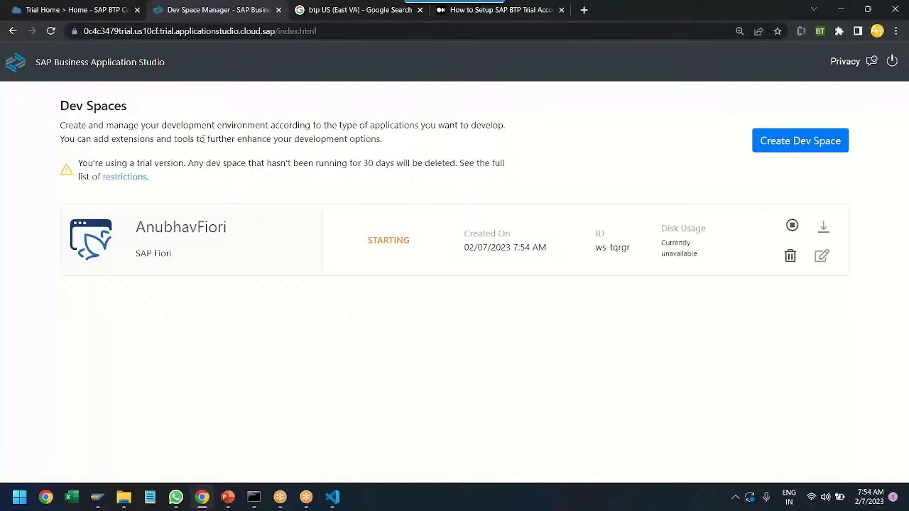
left_click_drag(77, 162, 174, 161)
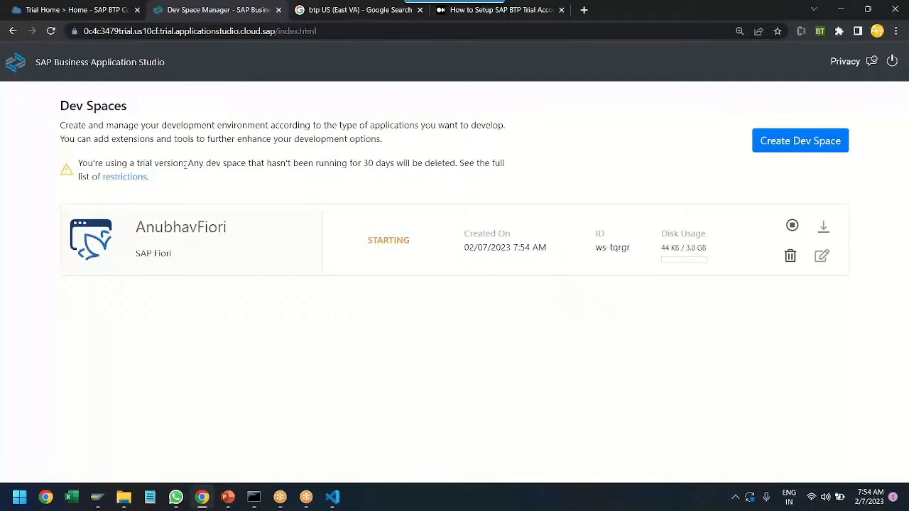
left_click_drag(188, 162, 420, 162)
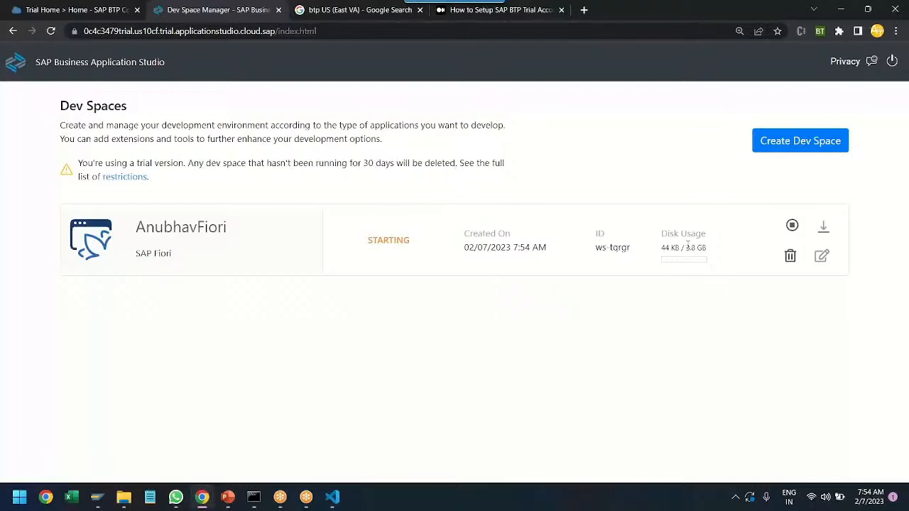
double_click(694, 247)
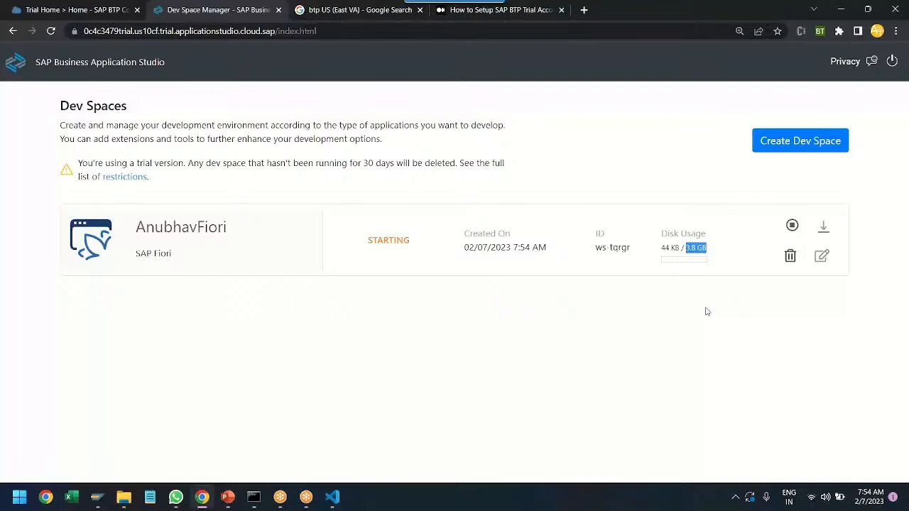
mouse_move(677, 260)
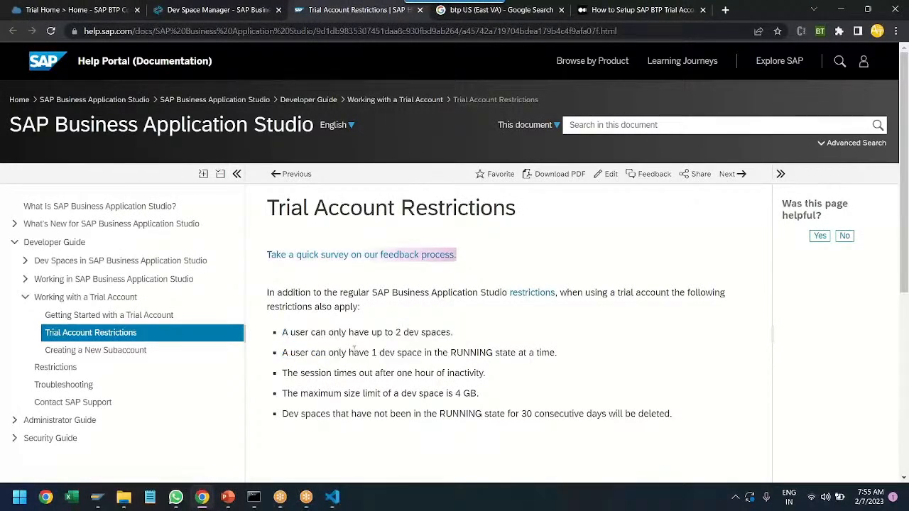
left_click_drag(352, 352, 557, 352)
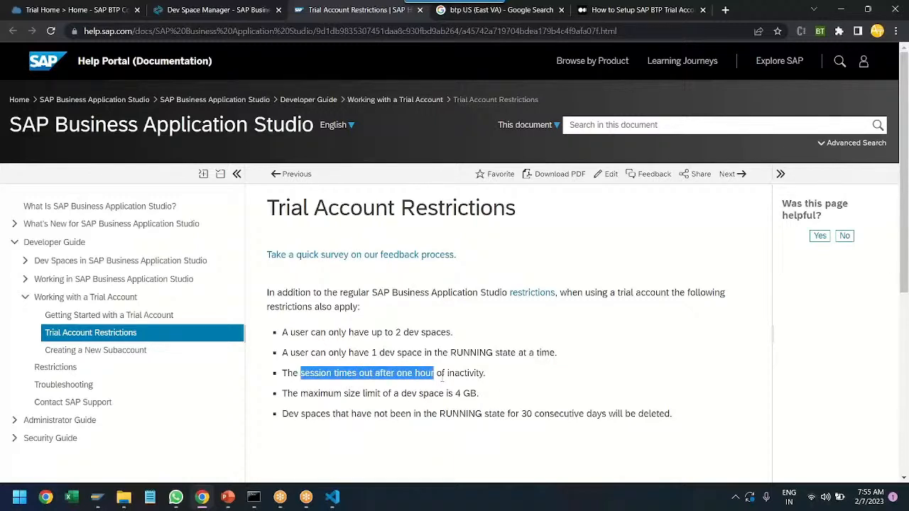
left_click_drag(434, 372, 484, 372)
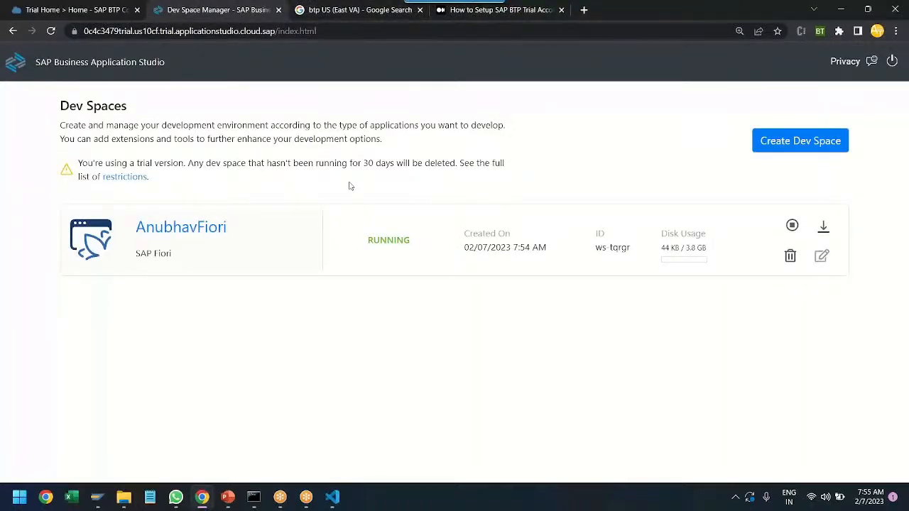
mouse_move(256, 232)
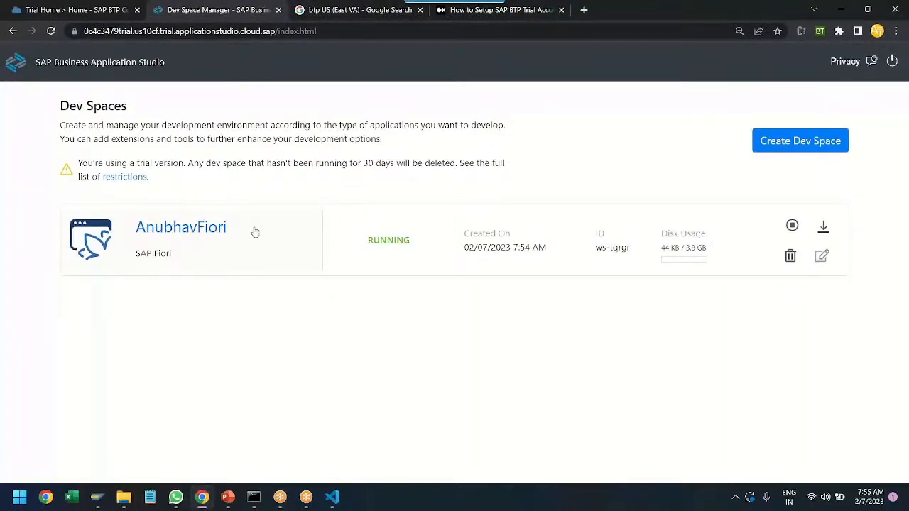
- Launch the running AnubhavFiori dev space from the dev space list
double_click(389, 239)
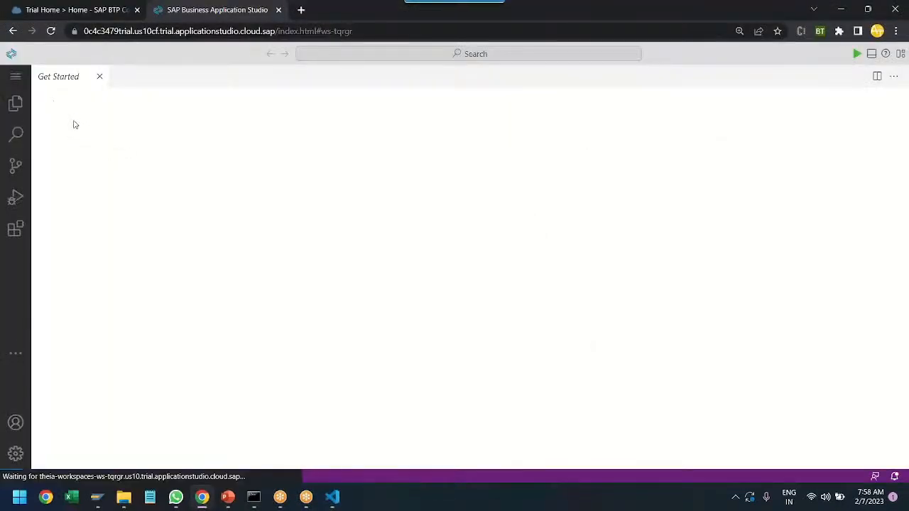
- Show the loaded workspace's Get Started page with no folder opened
left_click(14, 103)
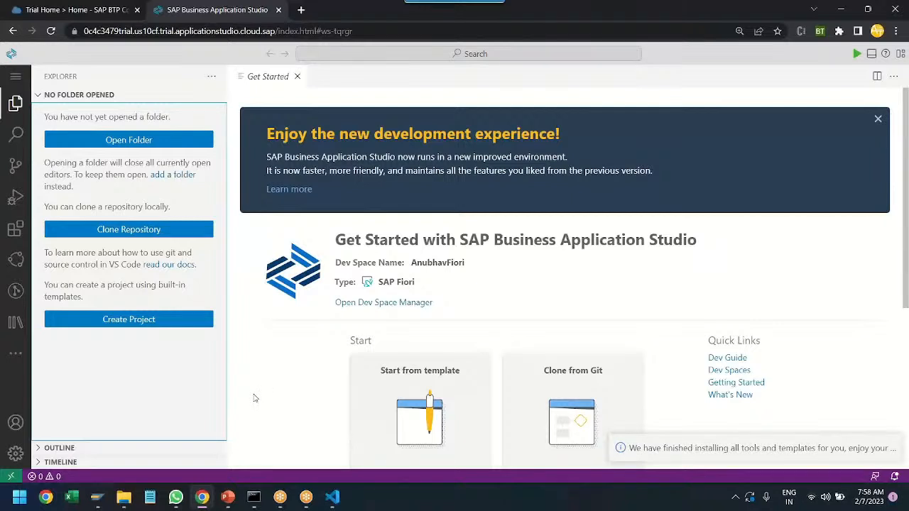
mouse_move(127, 139)
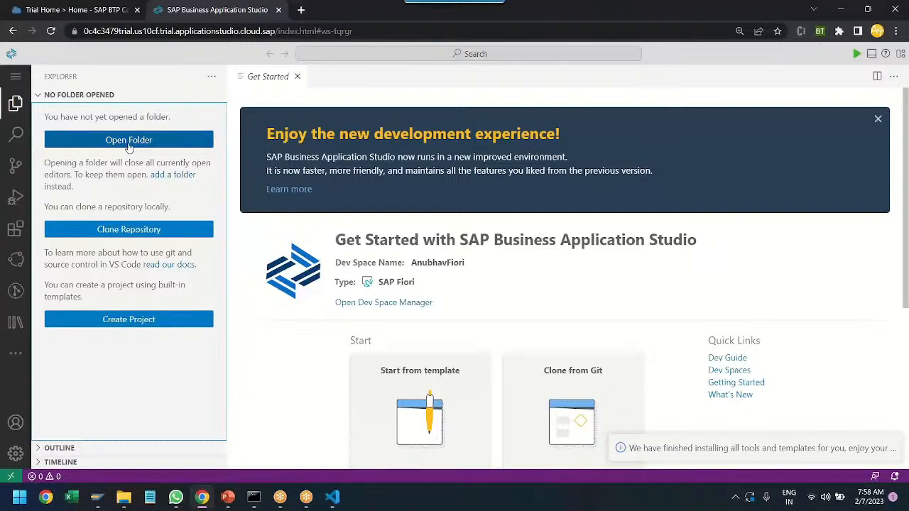
- Open /home/user/projects/ as the workspace folder
left_click(128, 139)
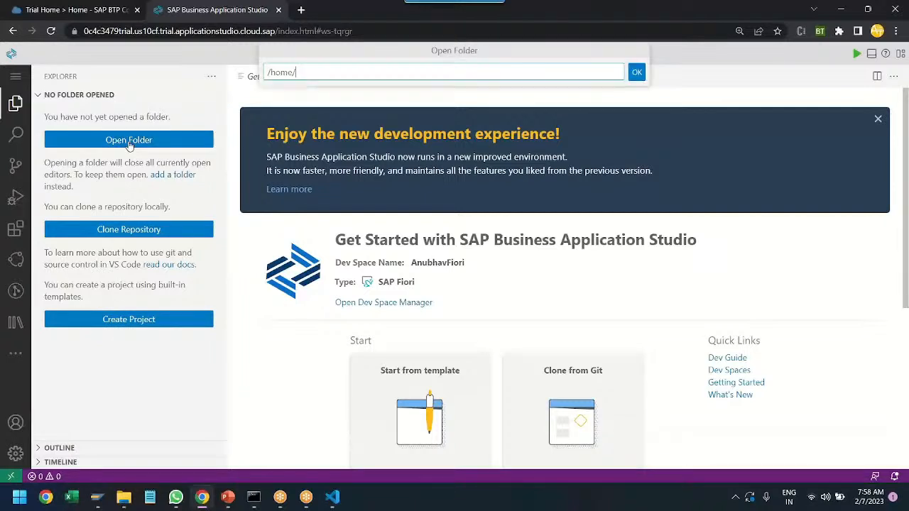
type("user/")
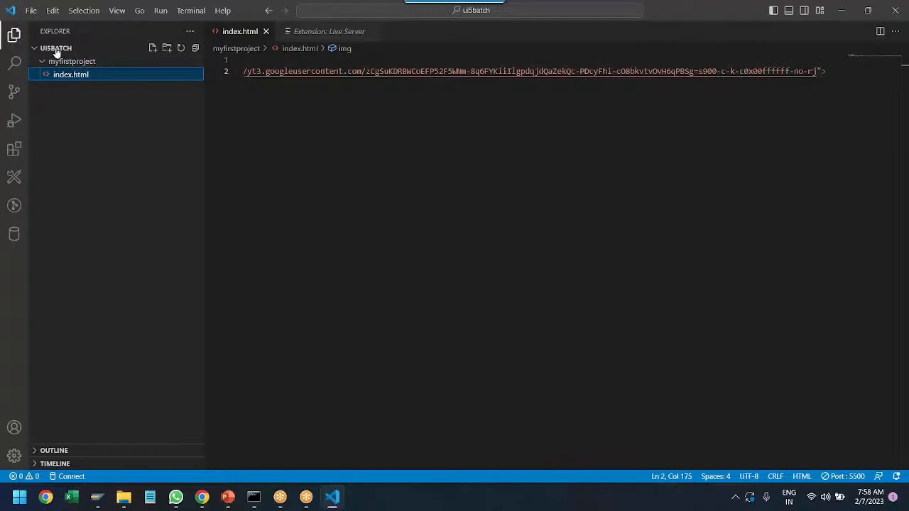
mouse_move(108, 194)
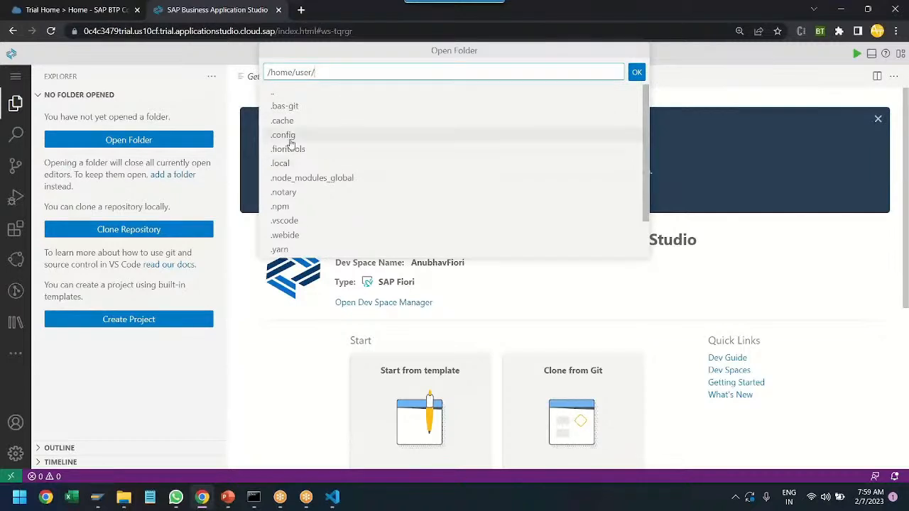
scroll("down", 3)
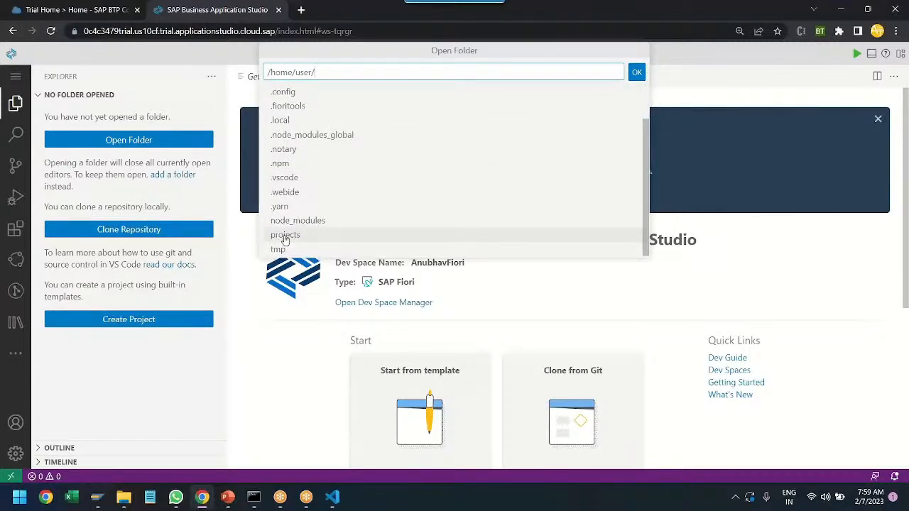
left_click(284, 234)
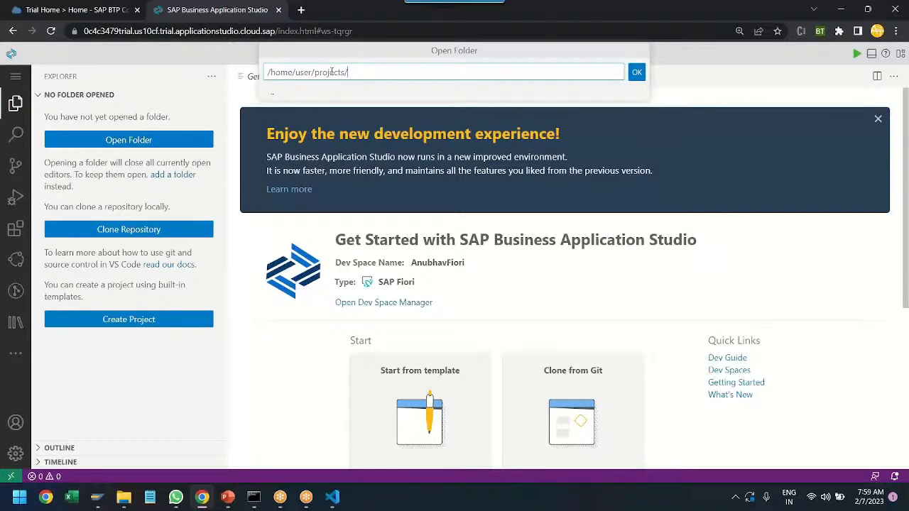
double_click(329, 71)
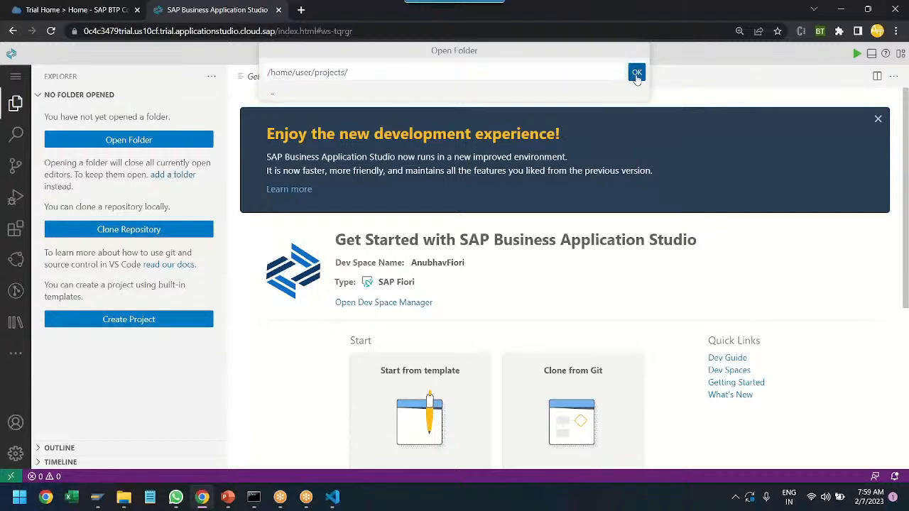
left_click(636, 71)
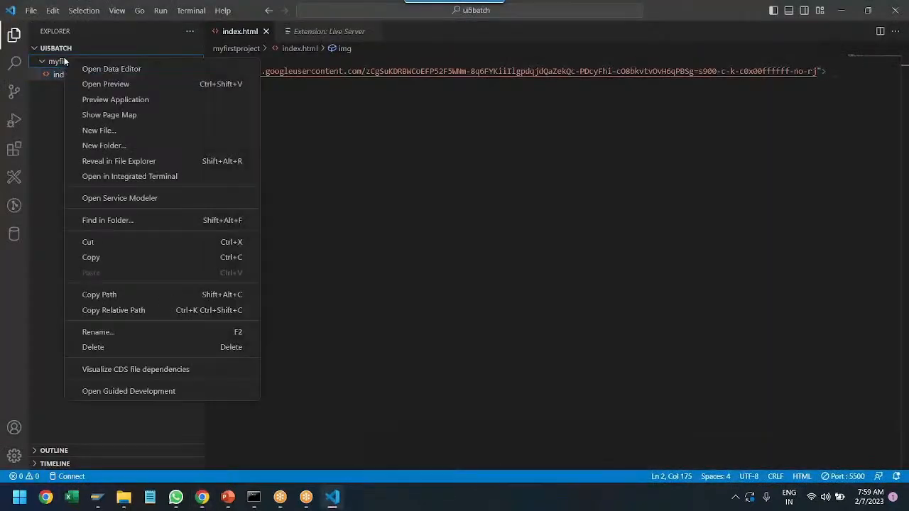
- Reveal the local myfirstproject folder in File Explorer
left_click(304, 320)
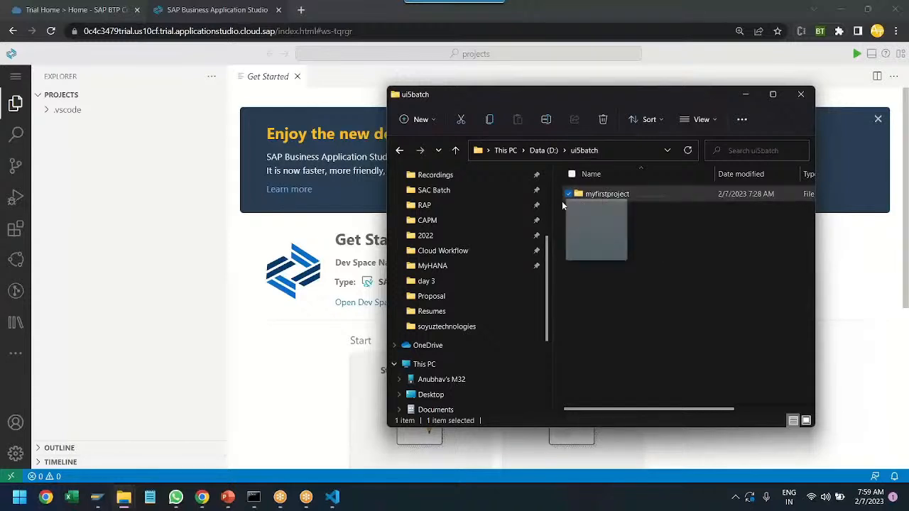
- Drag myfirstproject from File Explorer into the dev space's projects workspace
left_click(800, 93)
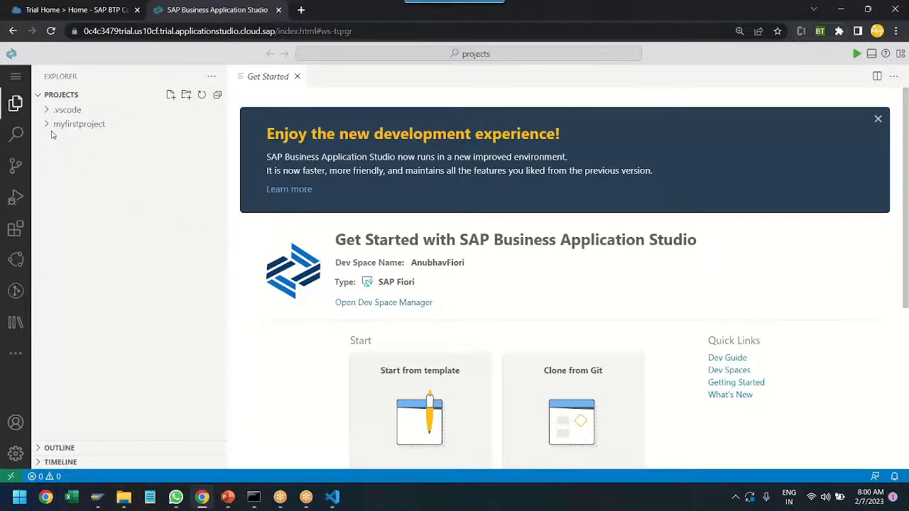
- Expand myfirstproject and open its index.html showing 'hello SAPians' in the editor
left_click(79, 124)
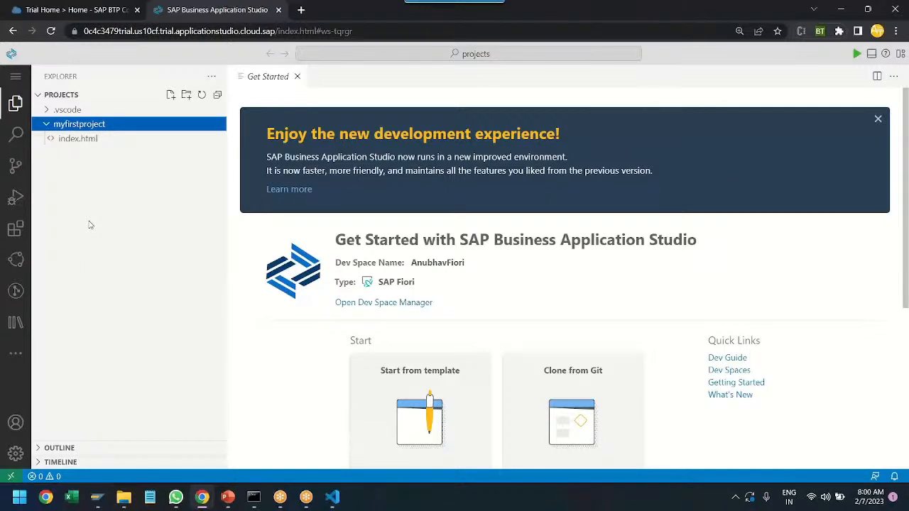
double_click(78, 138)
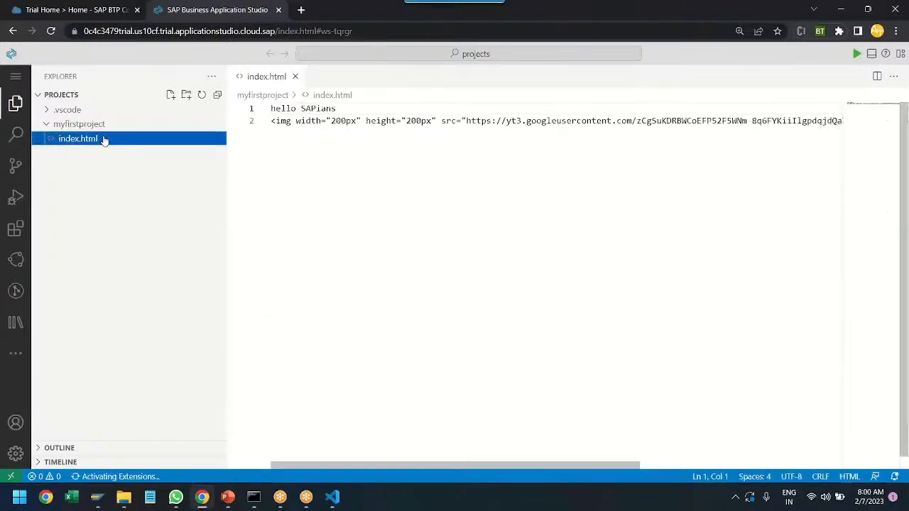
right_click(78, 139)
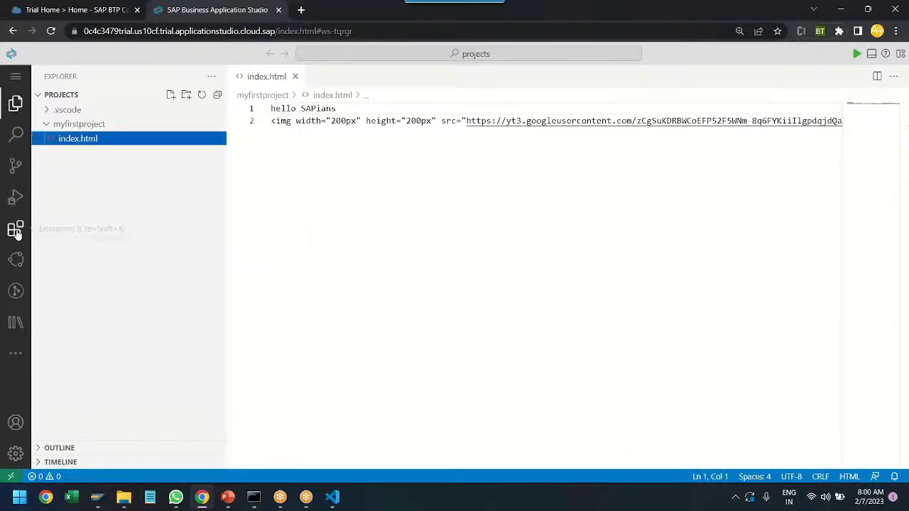
- Accept the extensions disclaimer, search 'live server' and install Live Server (Five Server)
left_click(15, 229)
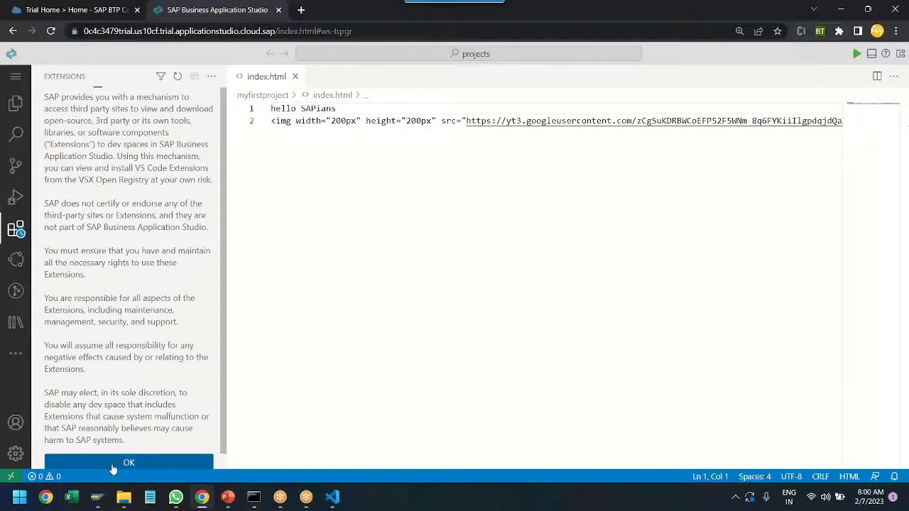
left_click(128, 462)
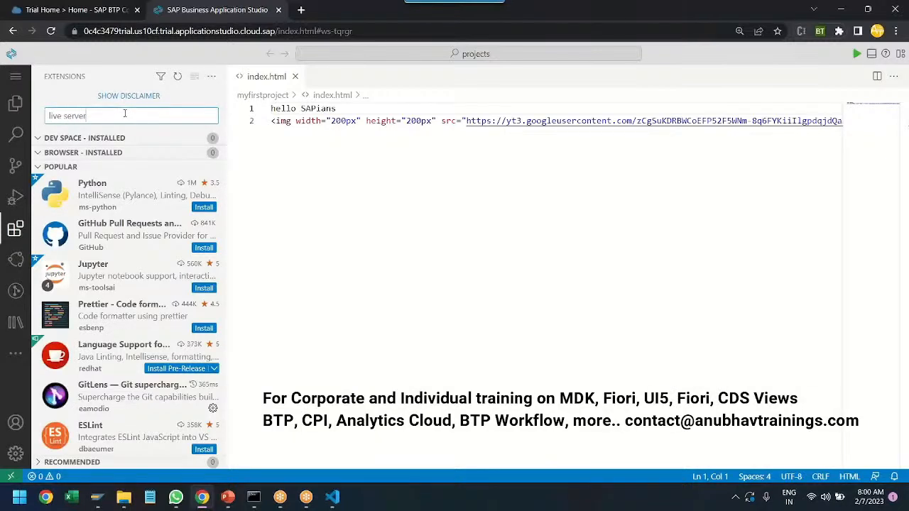
type("live server")
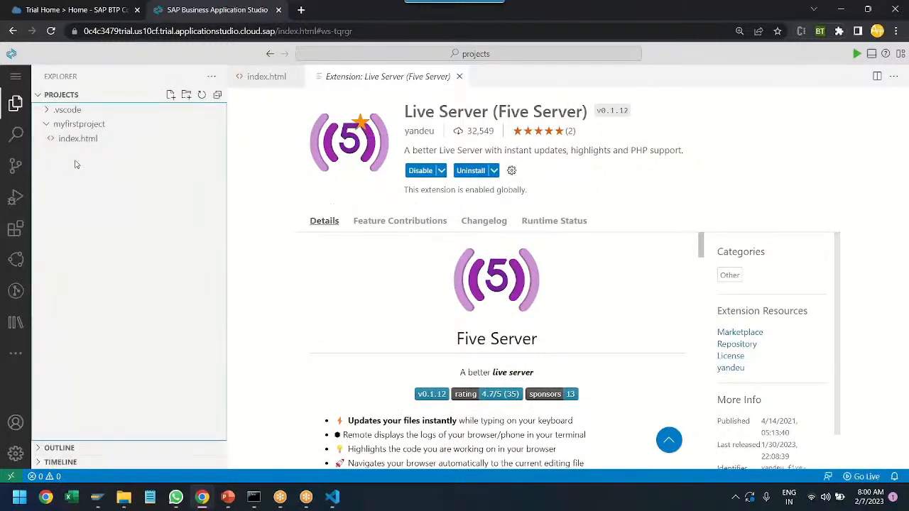
- Serve index.html with Open with Five Server, previewing the logo and 'hello SAPians'
right_click(78, 137)
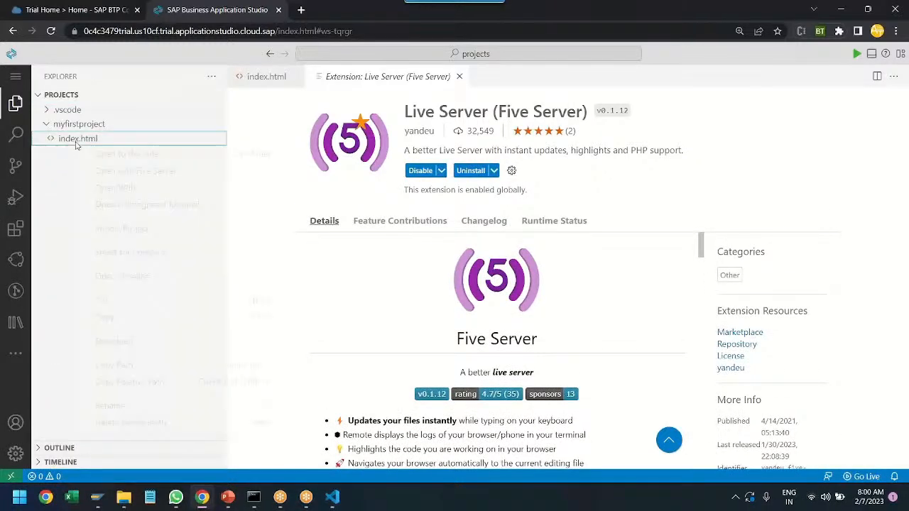
right_click(78, 138)
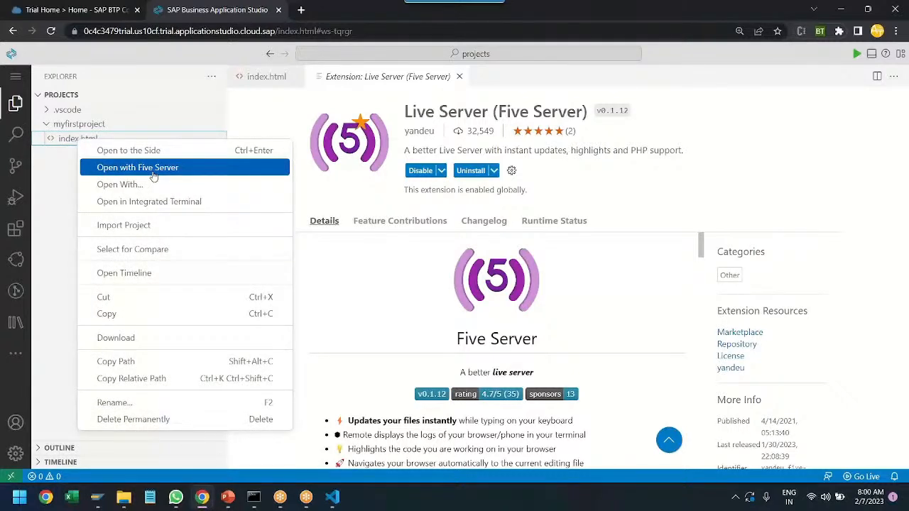
left_click(137, 167)
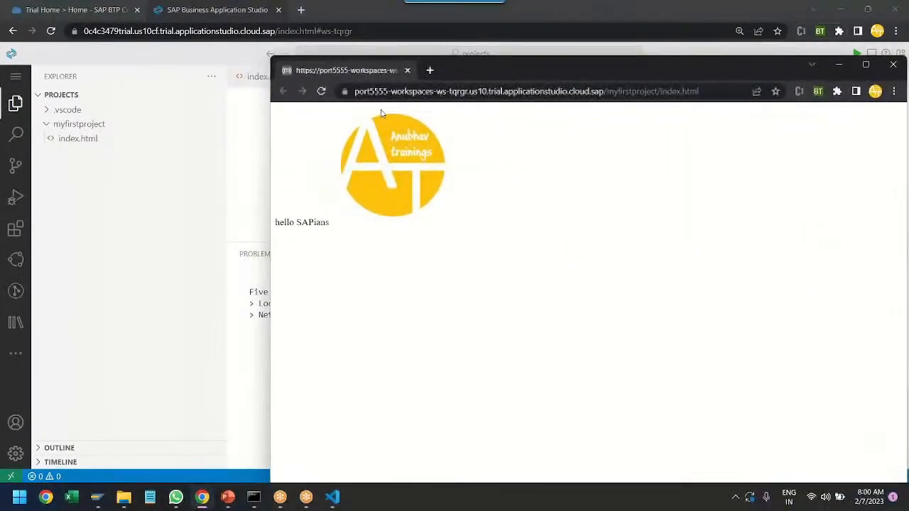
mouse_move(380, 188)
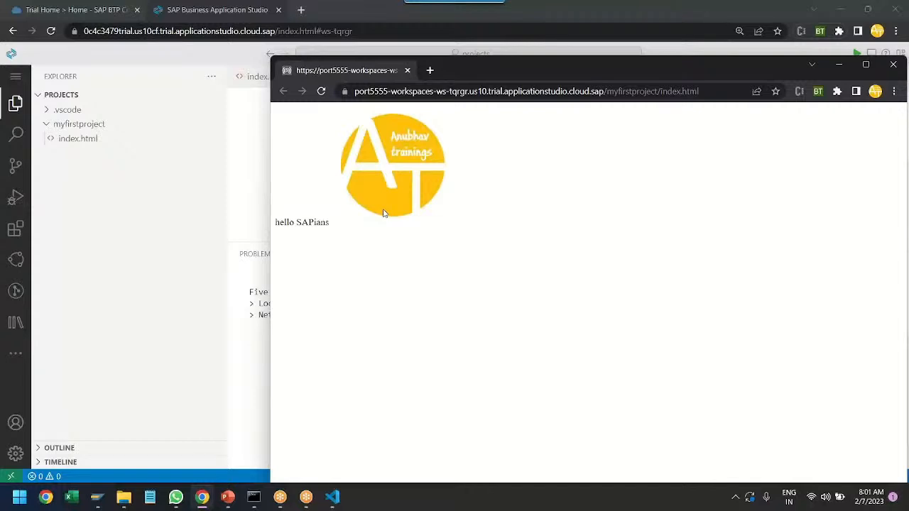
mouse_move(369, 187)
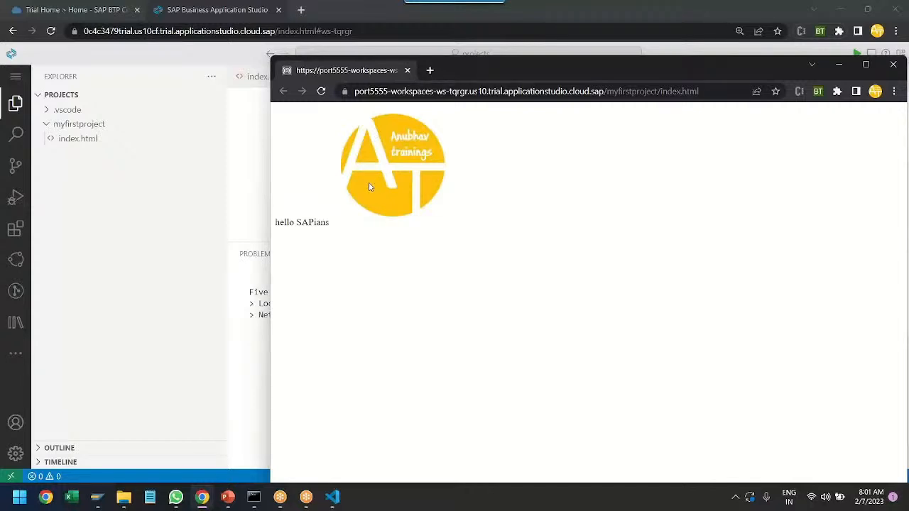